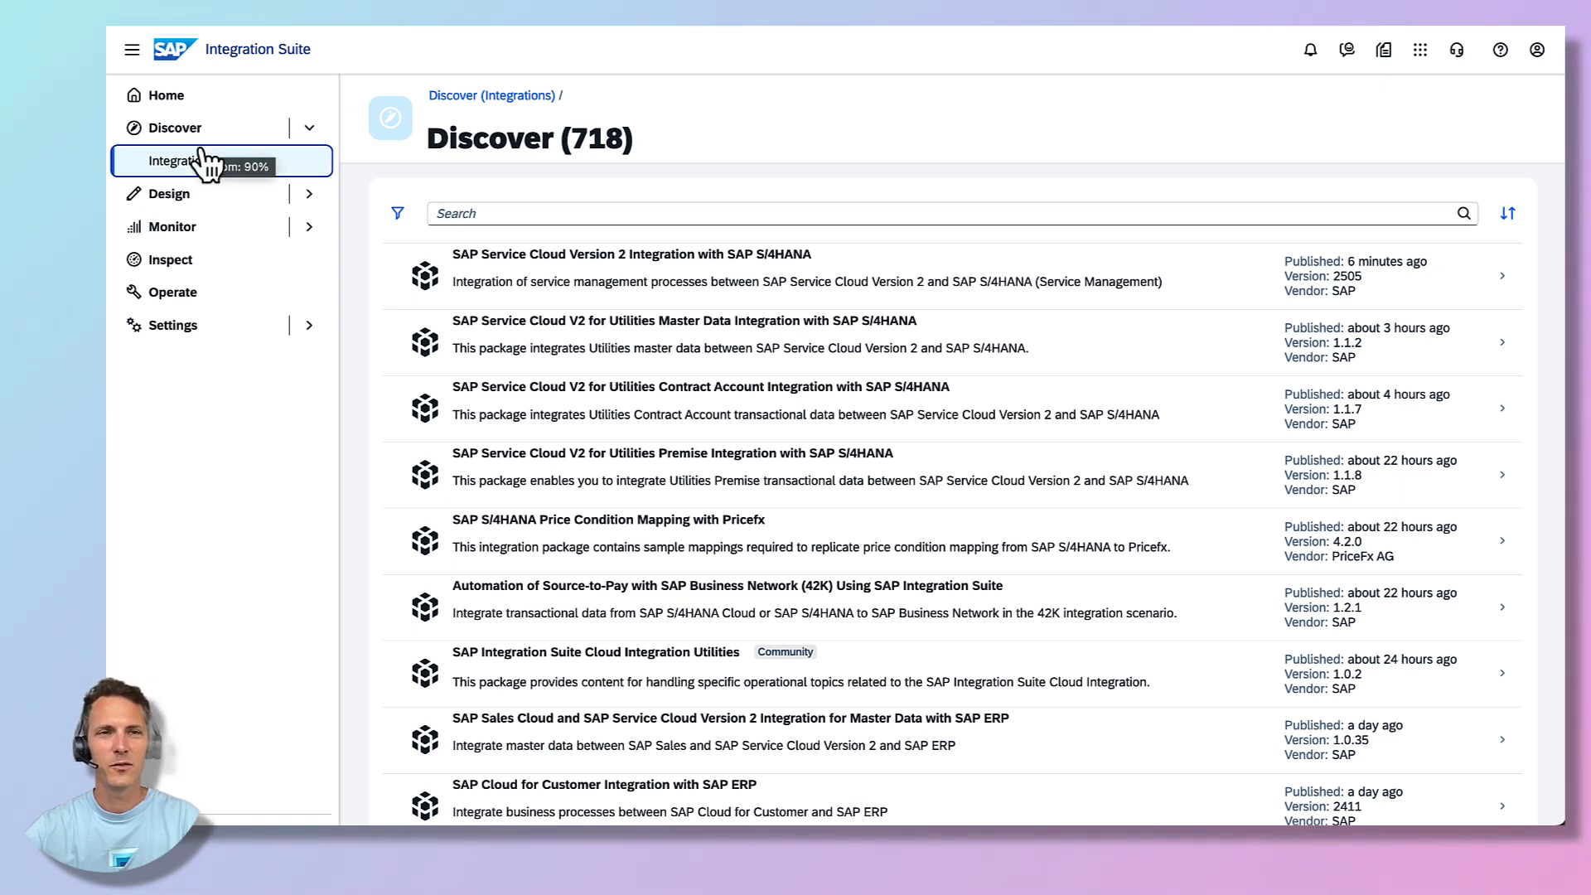
mouse_move(203, 168)
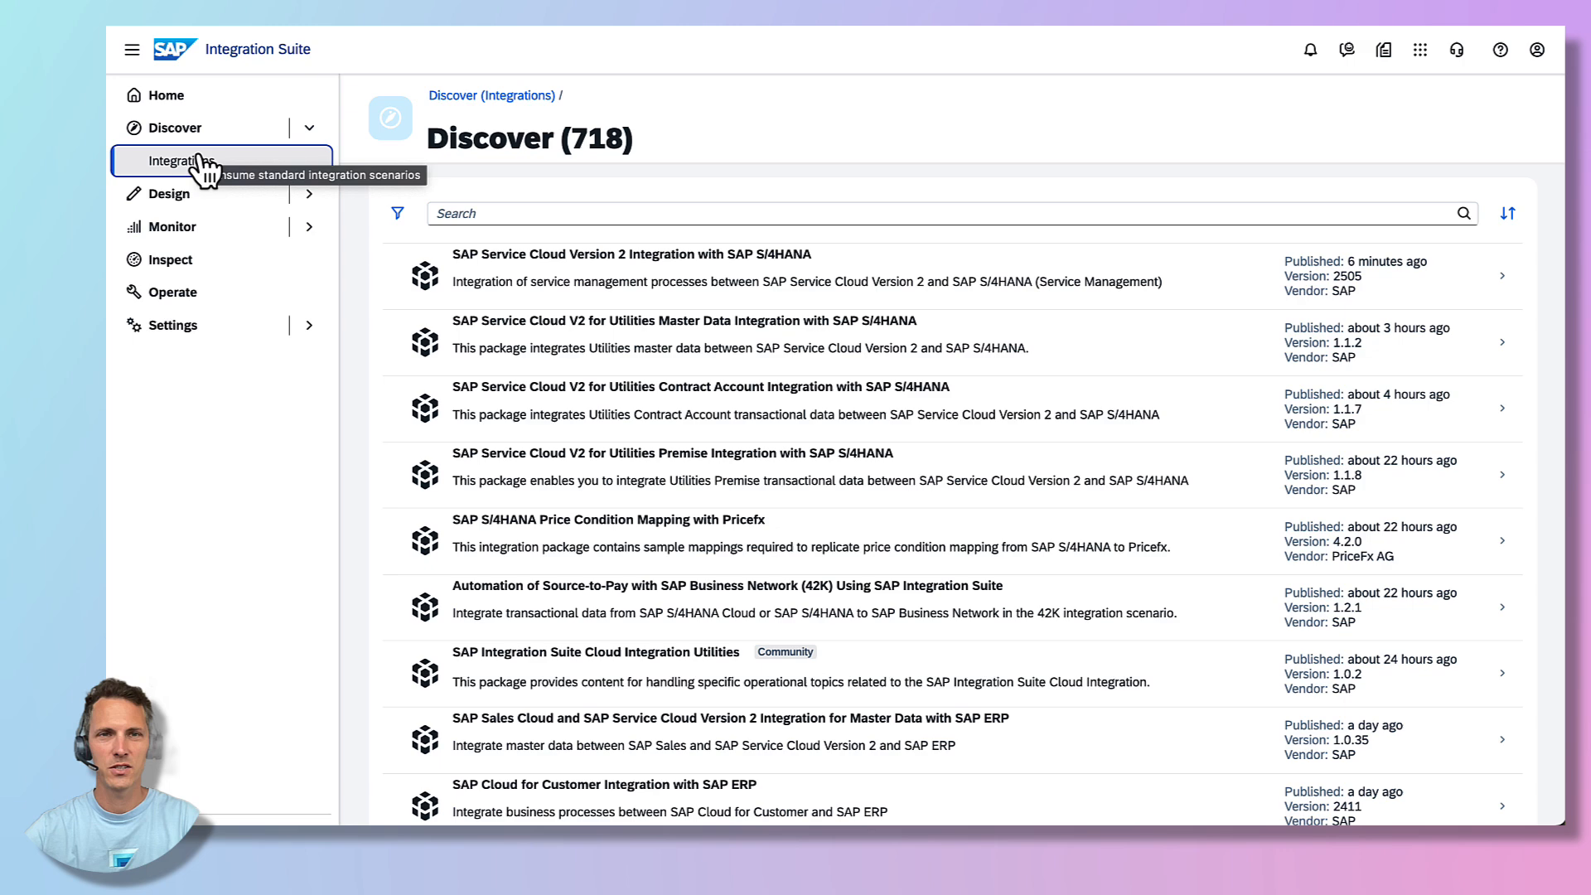
- Search the design packages for 'coup' to find the Coupa Adapter package
text(coupa ad)
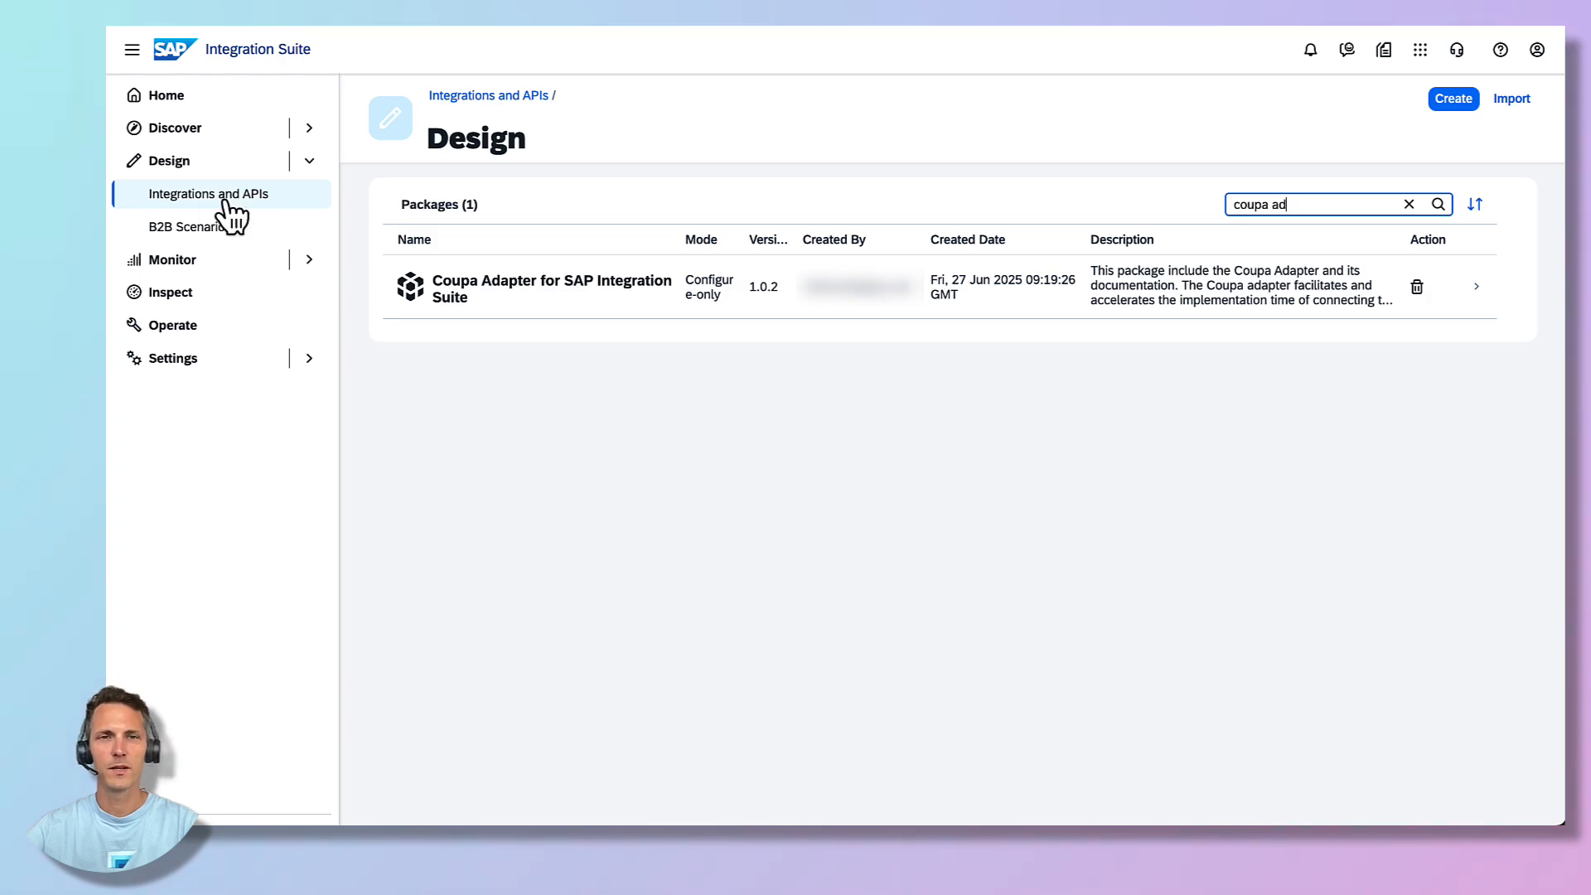
- Deploy the Coupa adapter artifact from the Coupa Adapter package to Cloud Integration
click(551, 288)
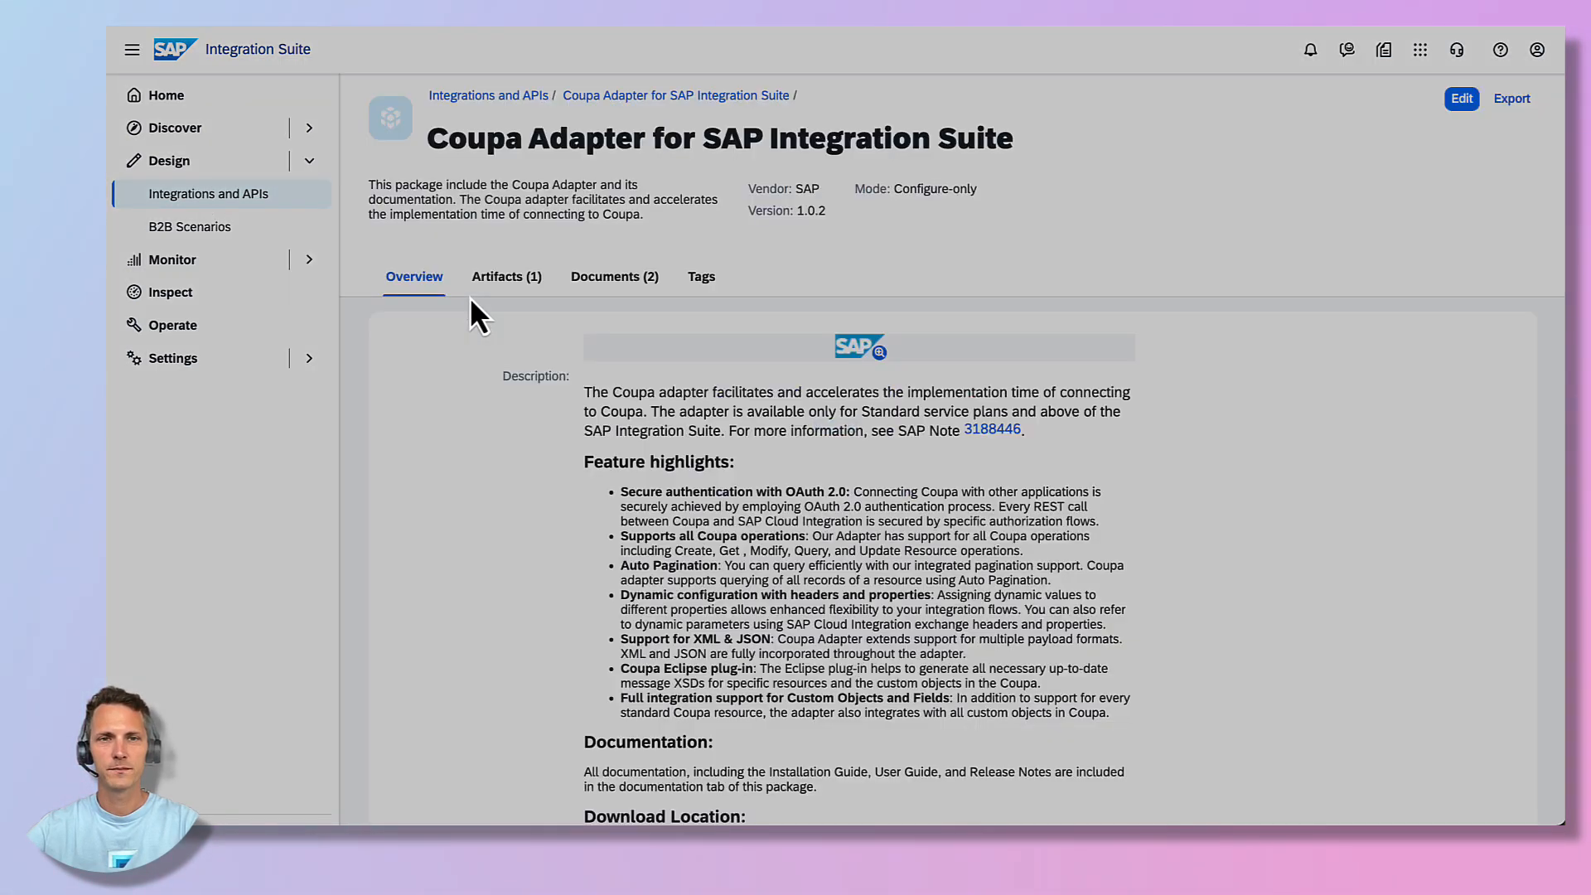
click(506, 276)
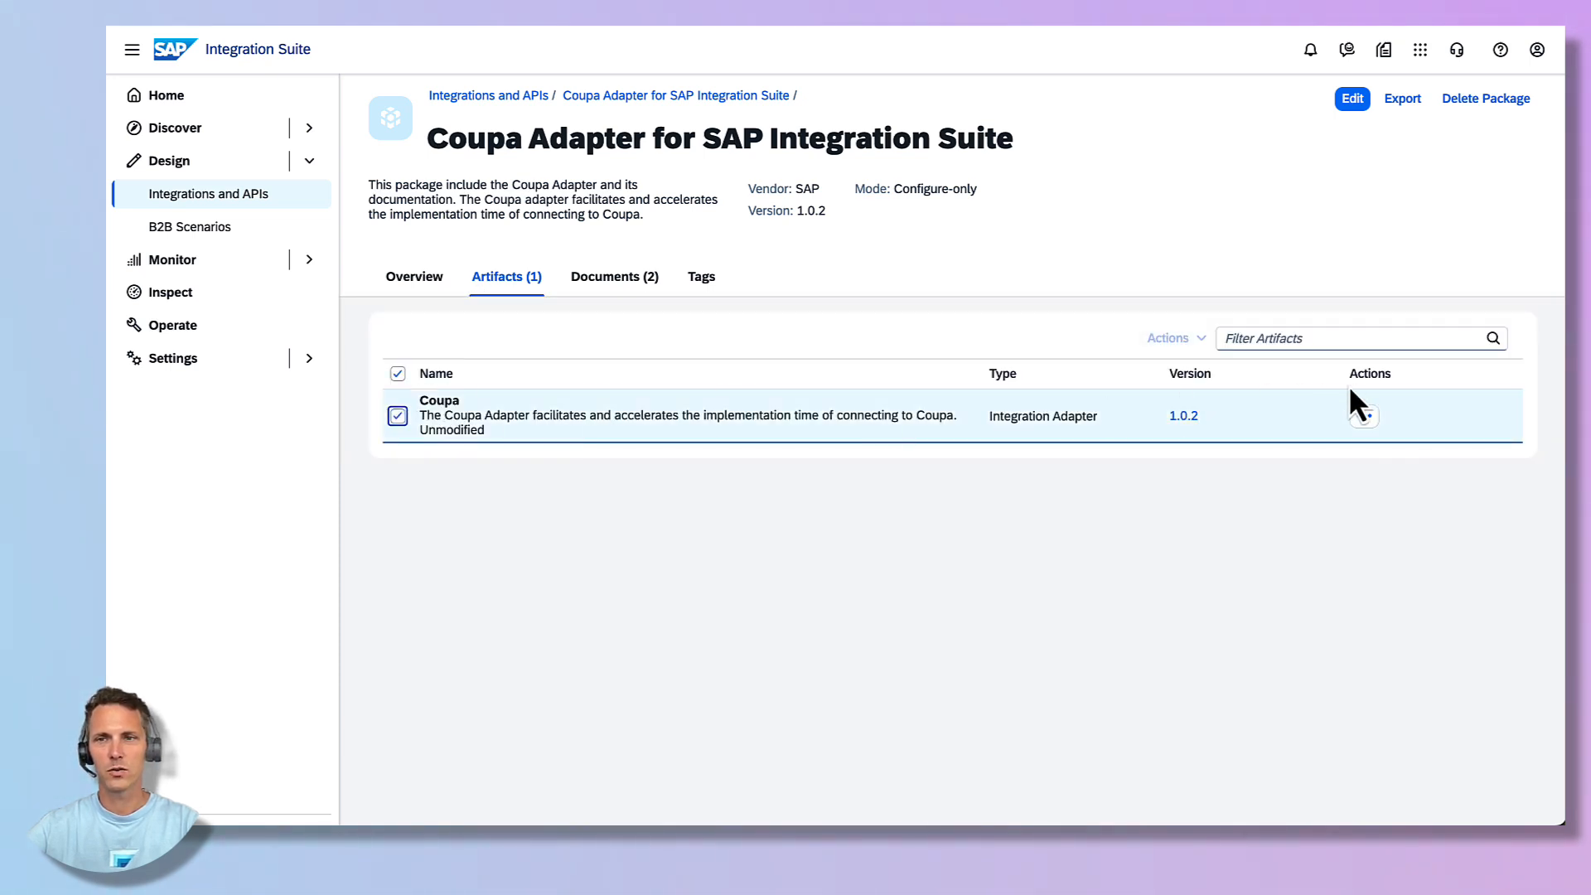
click(1364, 416)
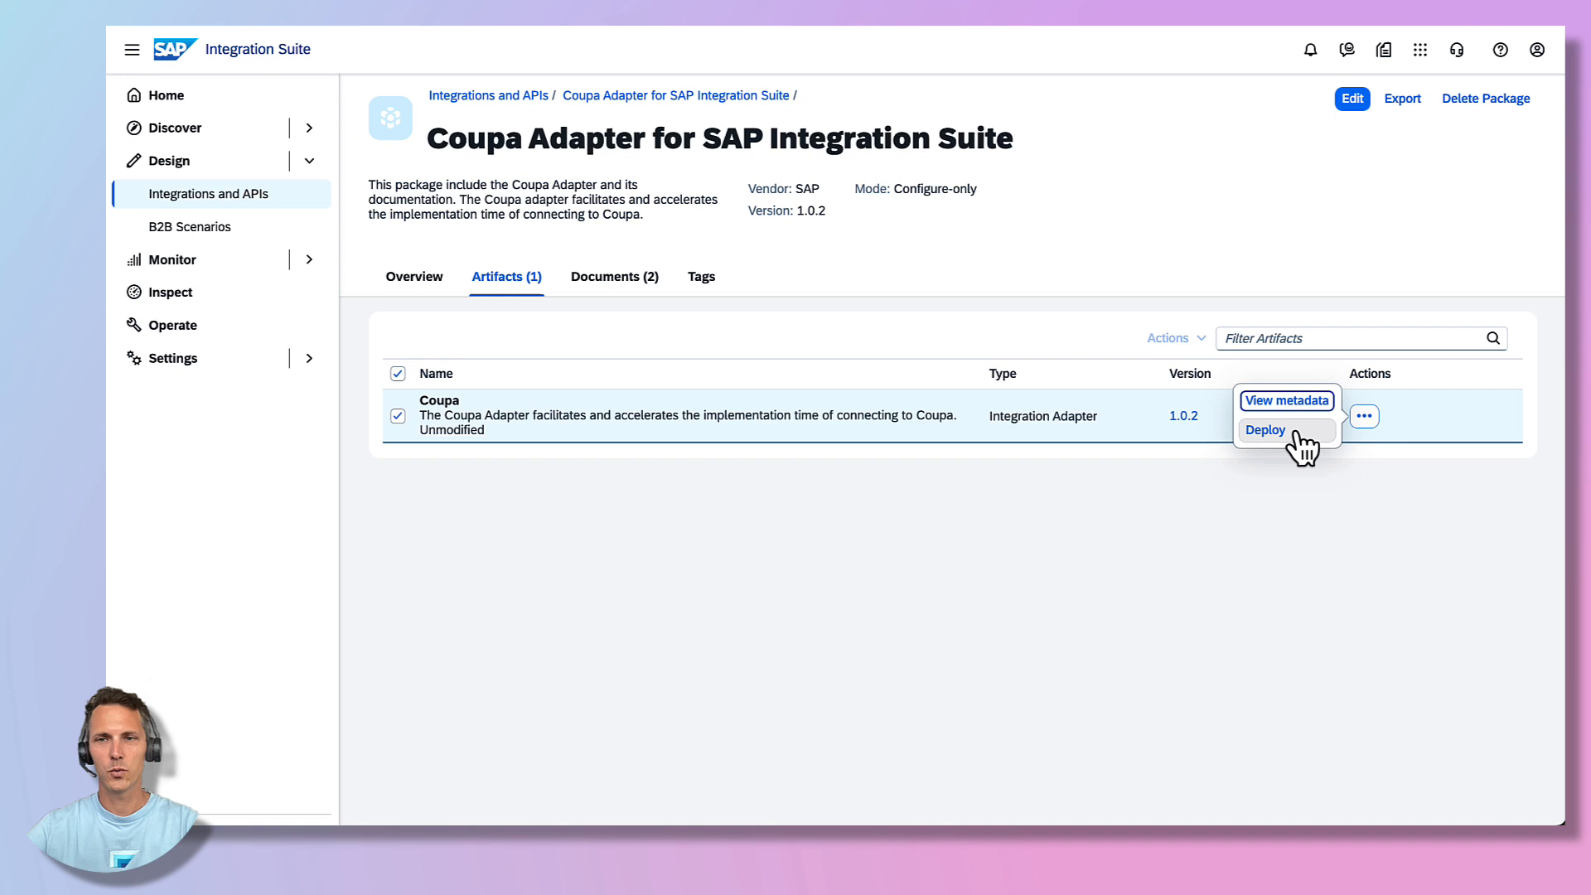
click(1265, 430)
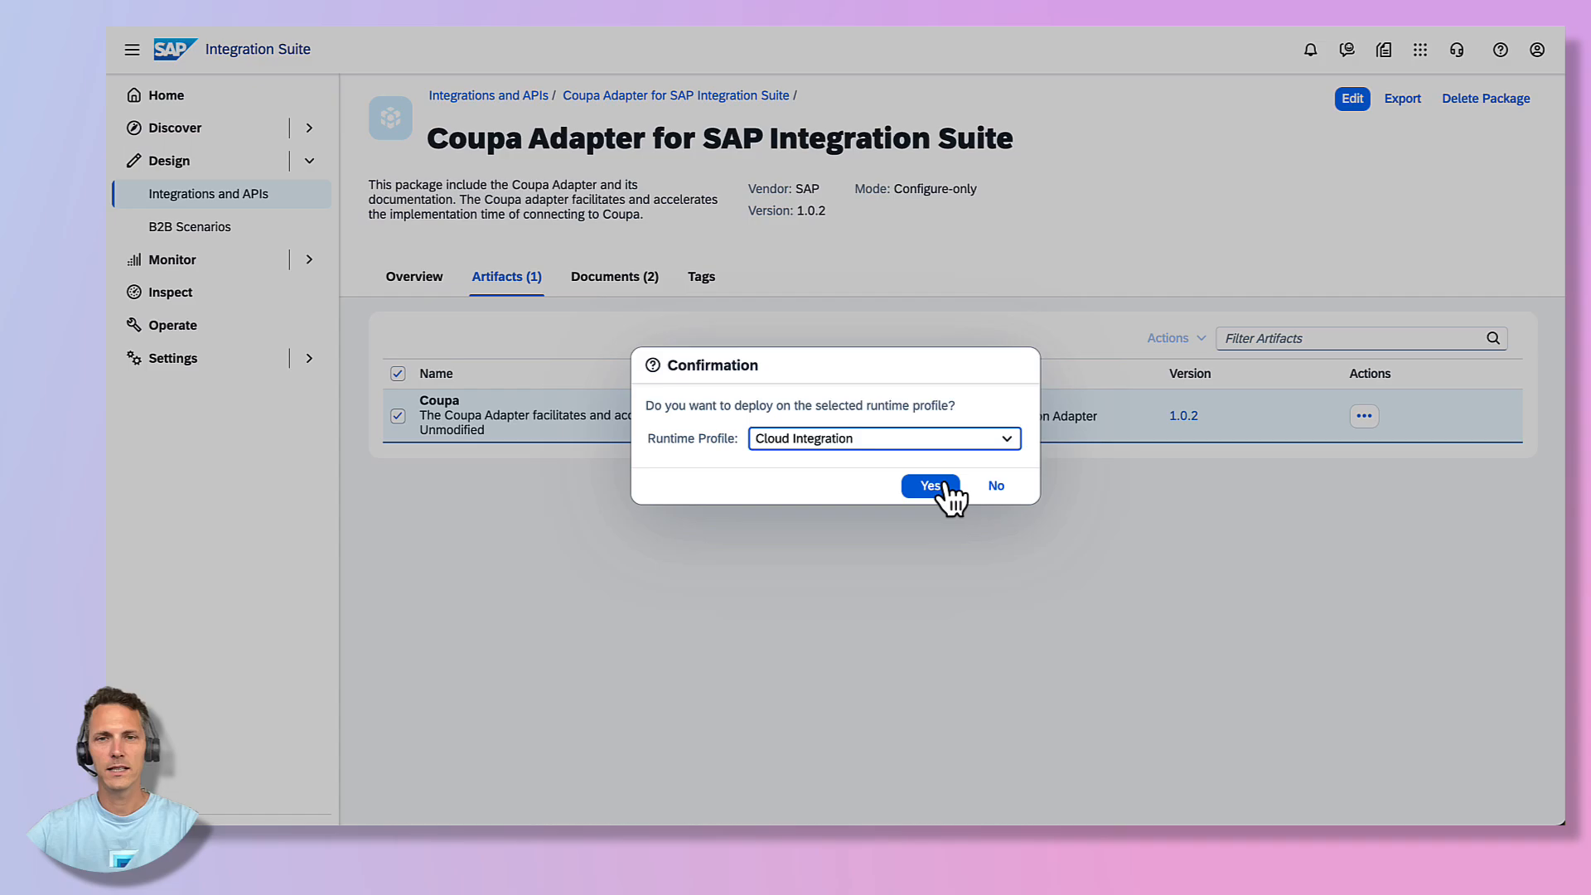
click(928, 484)
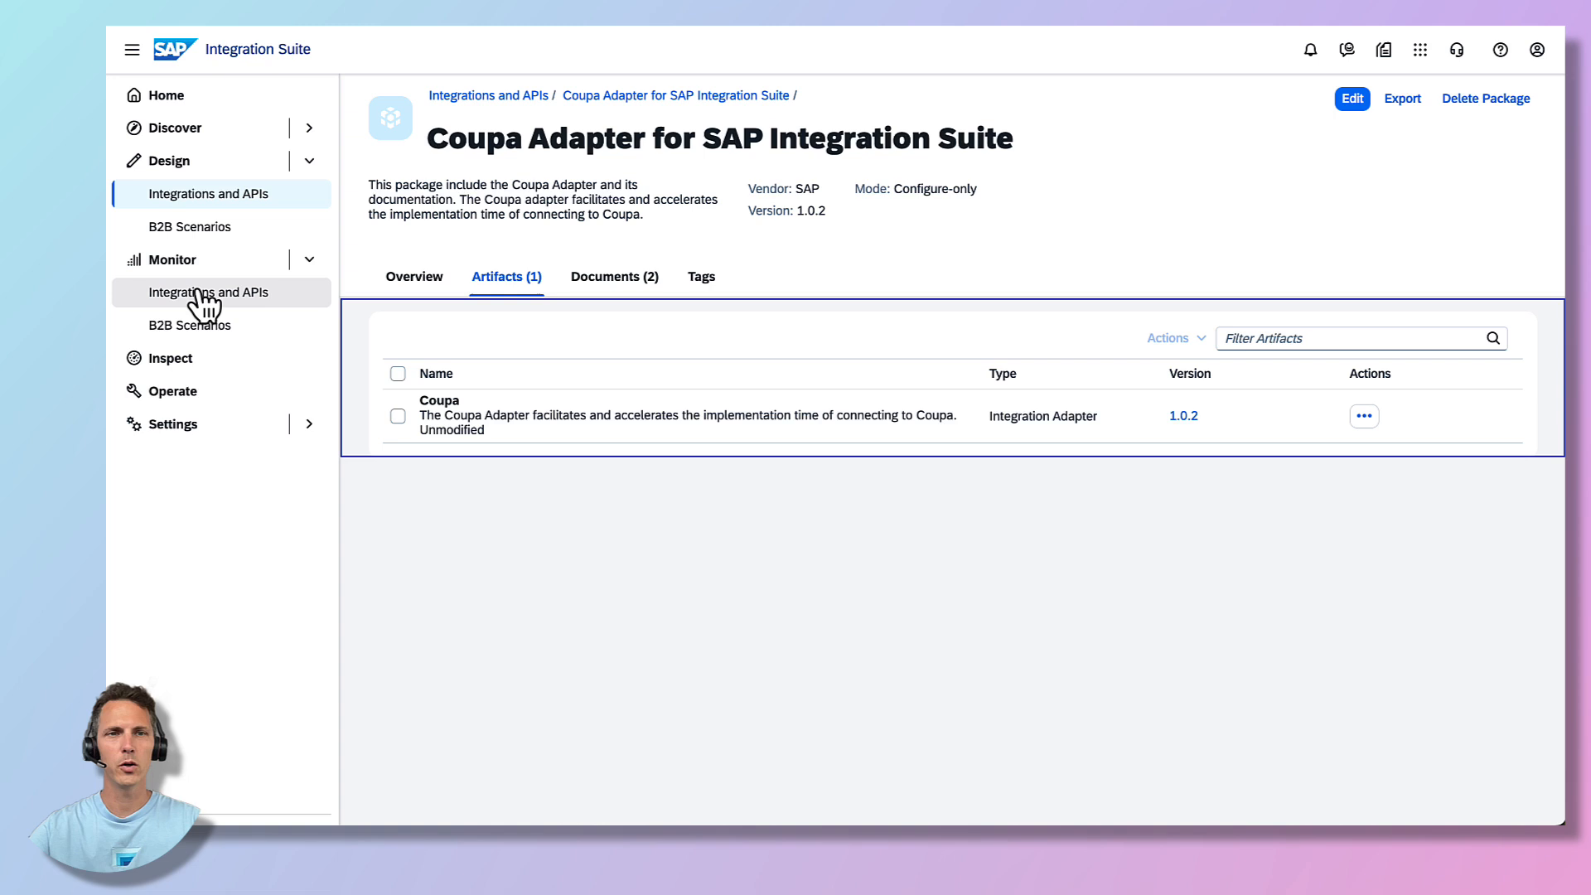
- Check the Coupa adapter's successful deployment under Monitor's All integration content
click(209, 293)
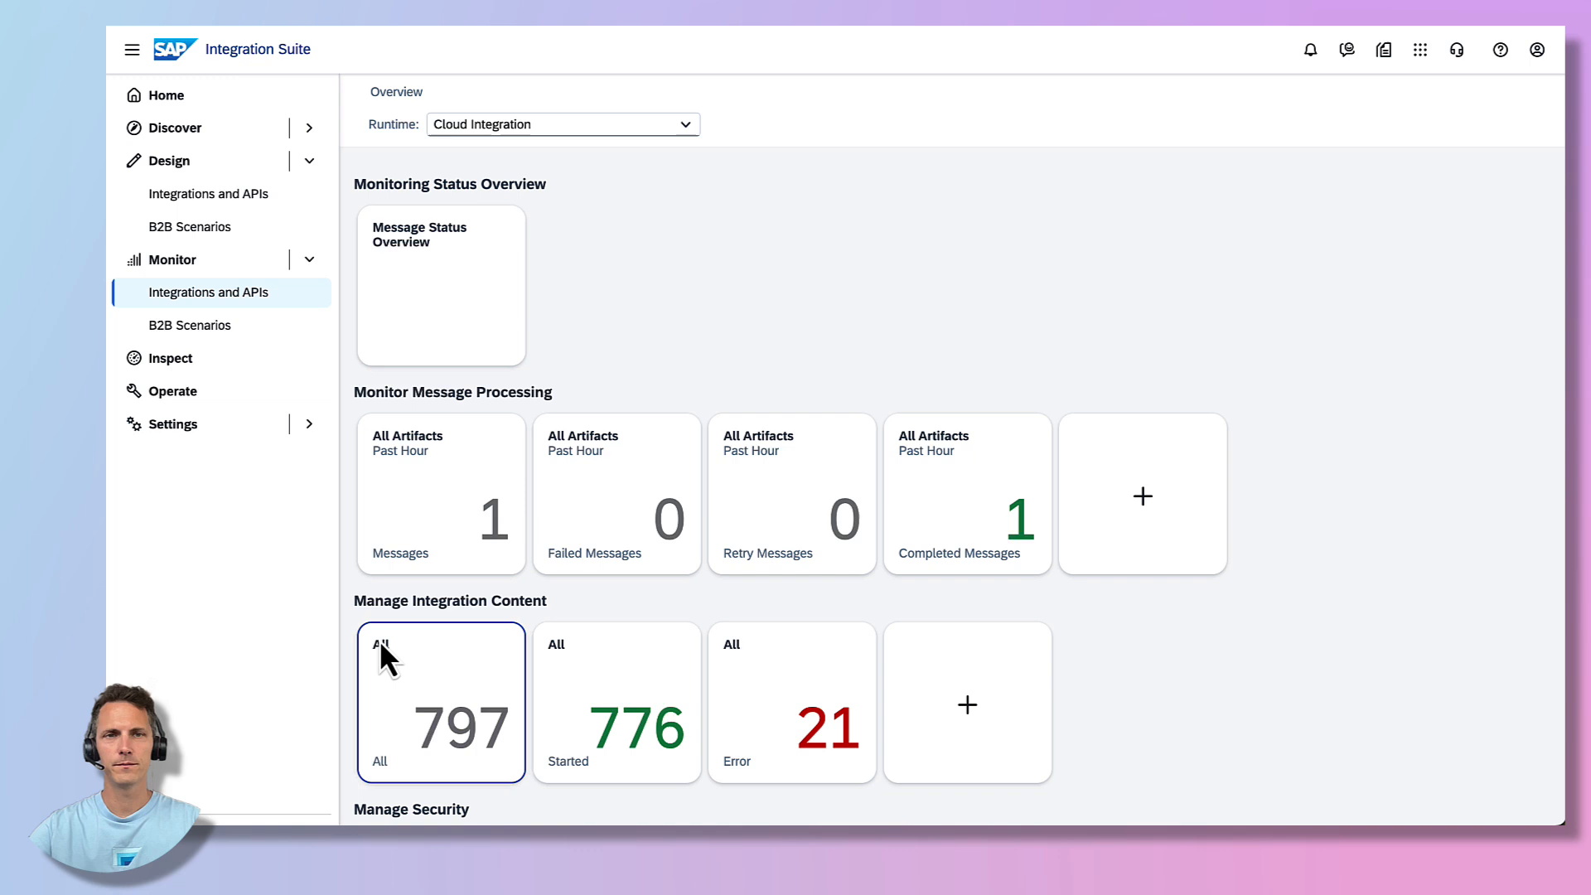
click(440, 702)
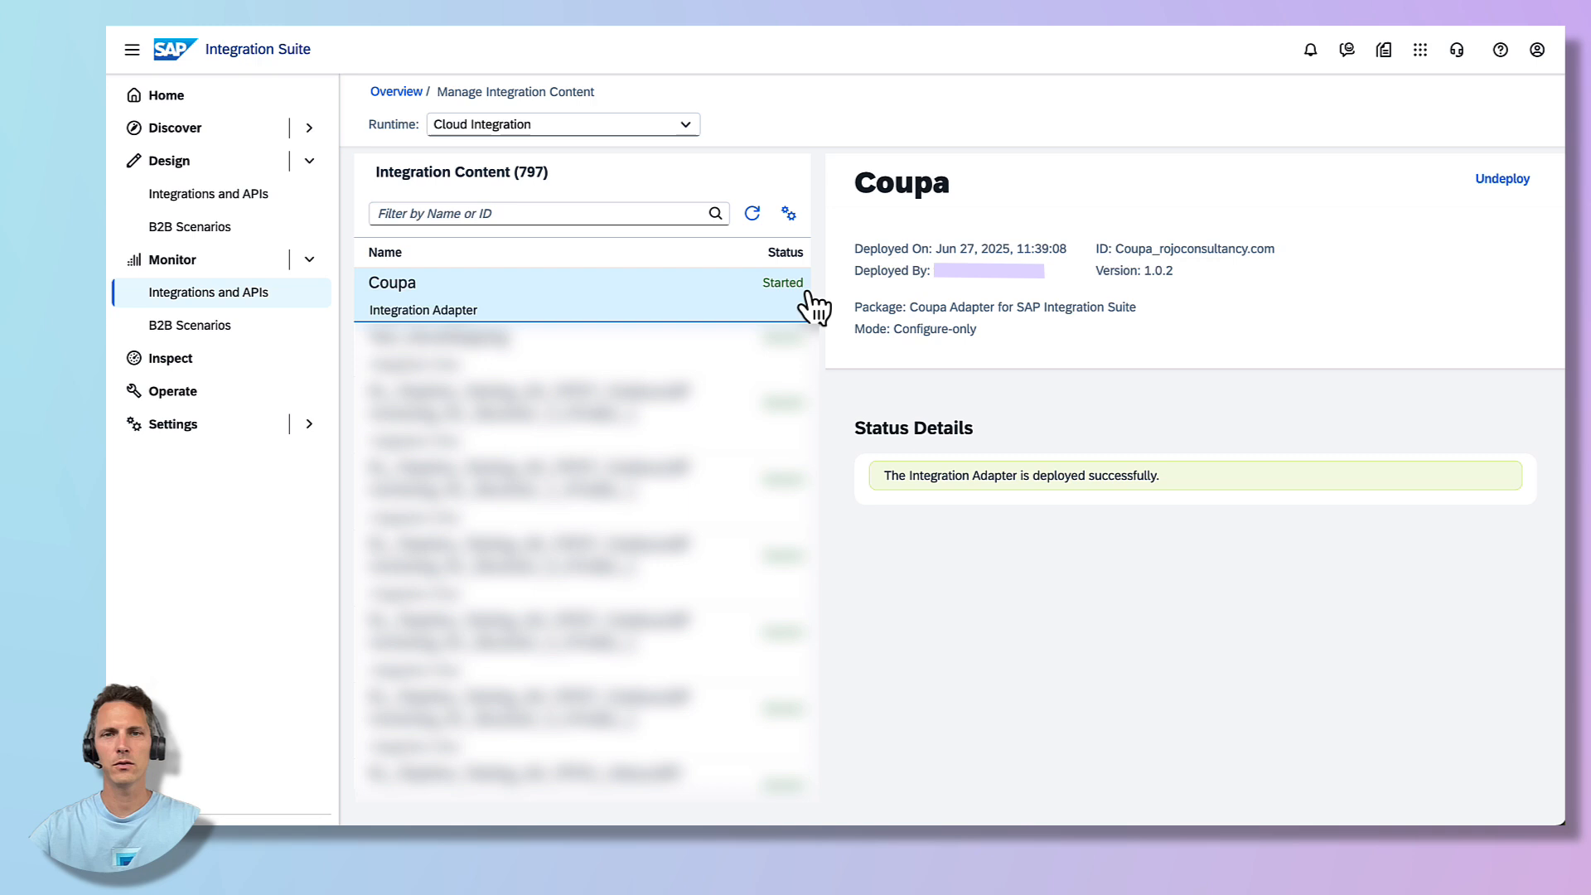
click(583, 295)
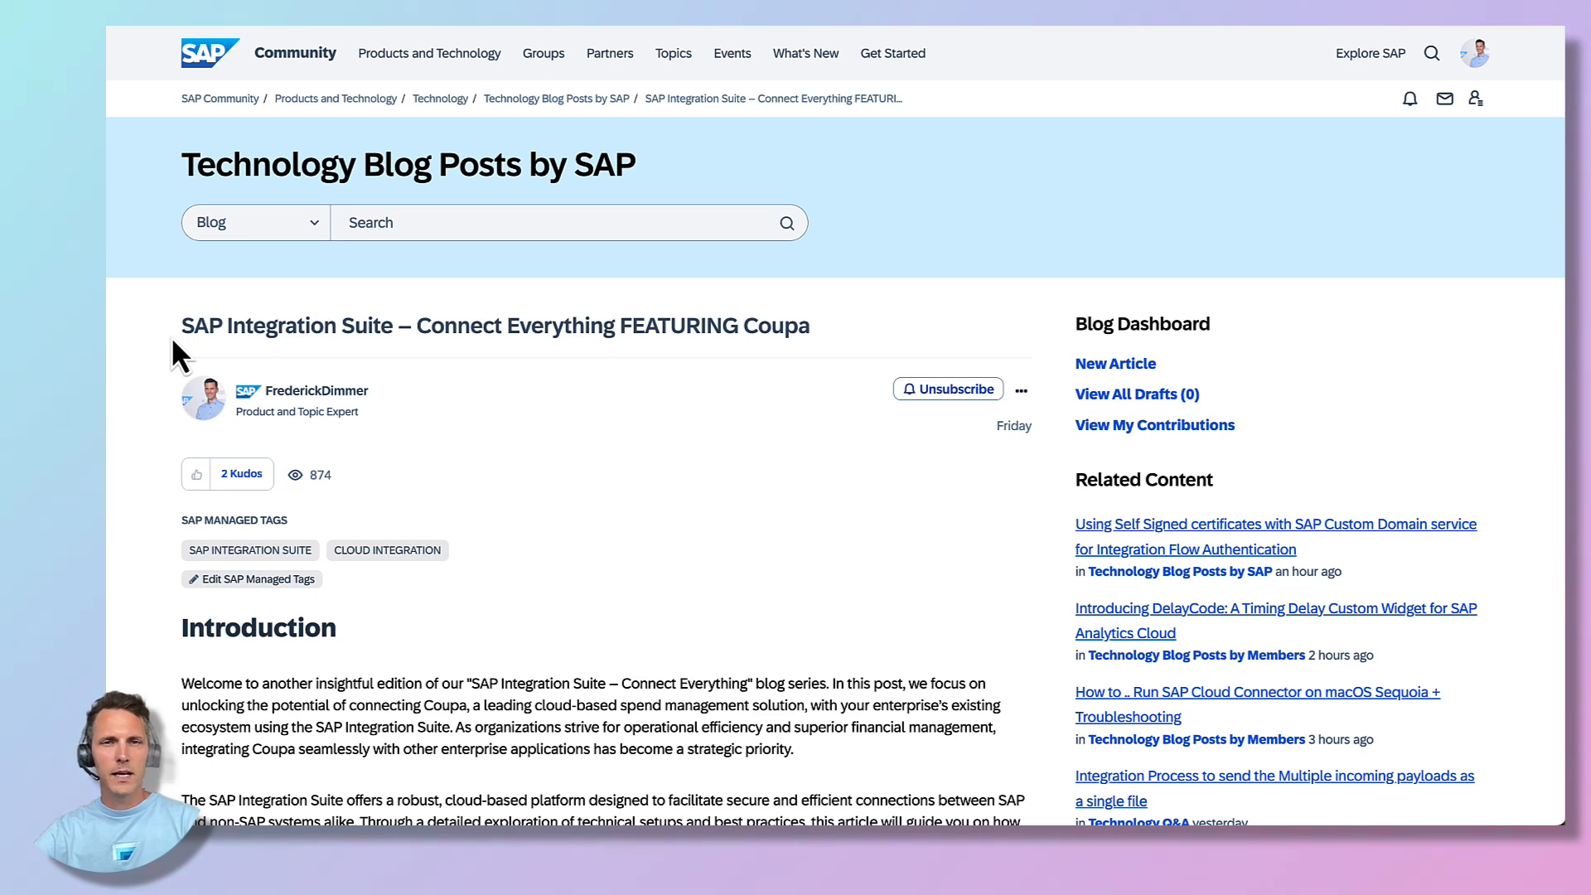
mouse_move(171, 355)
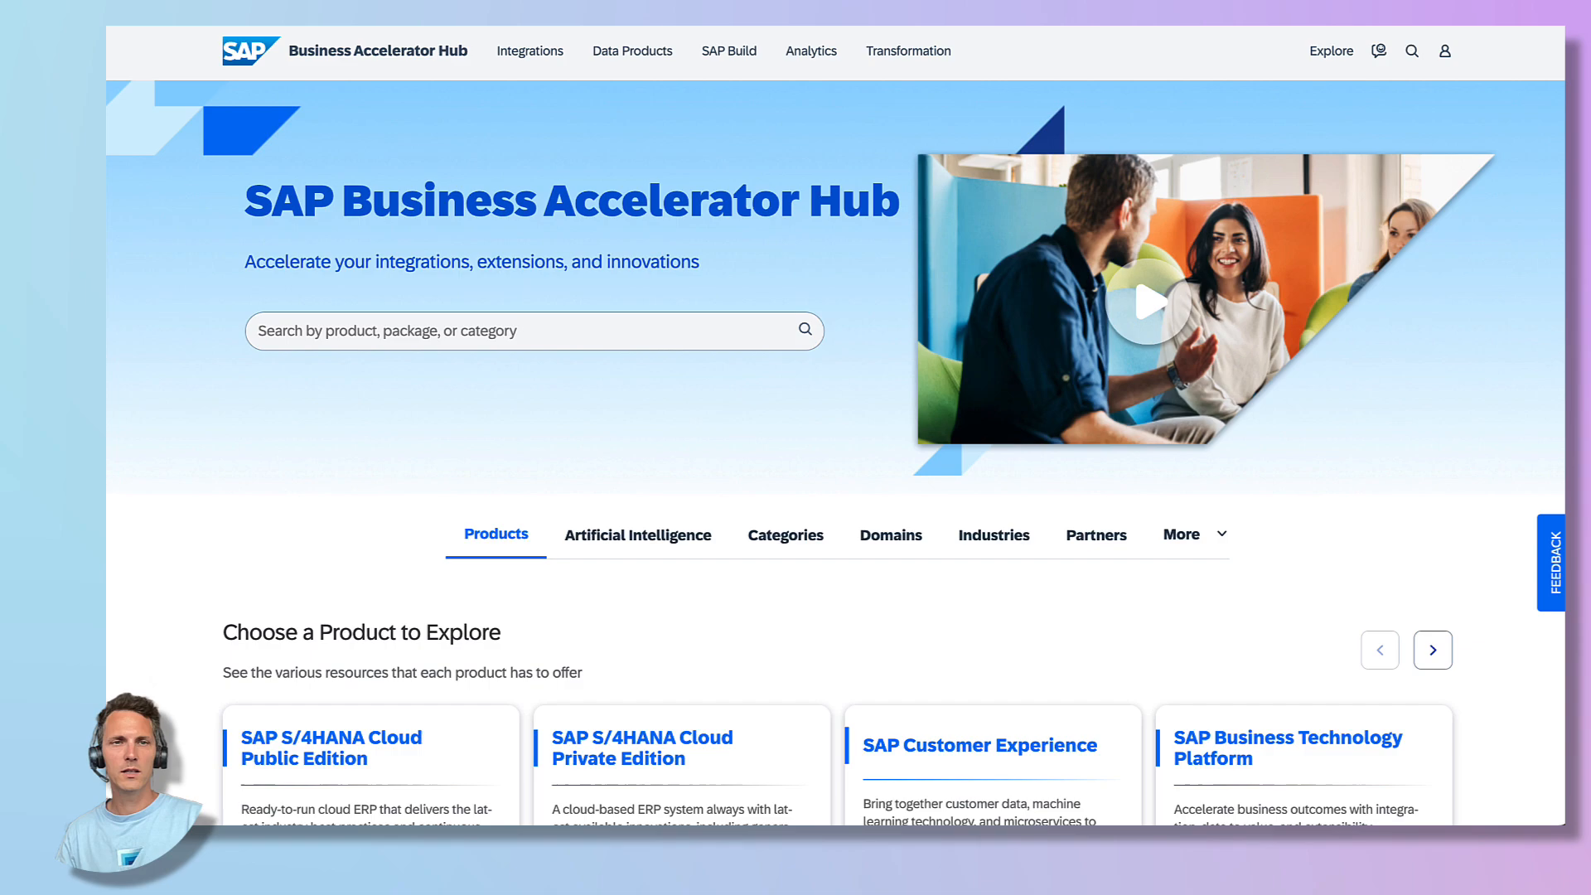
- Open the Coupa Adapter for SAP Integration Suite package and view its guide document
scroll(down, 3)
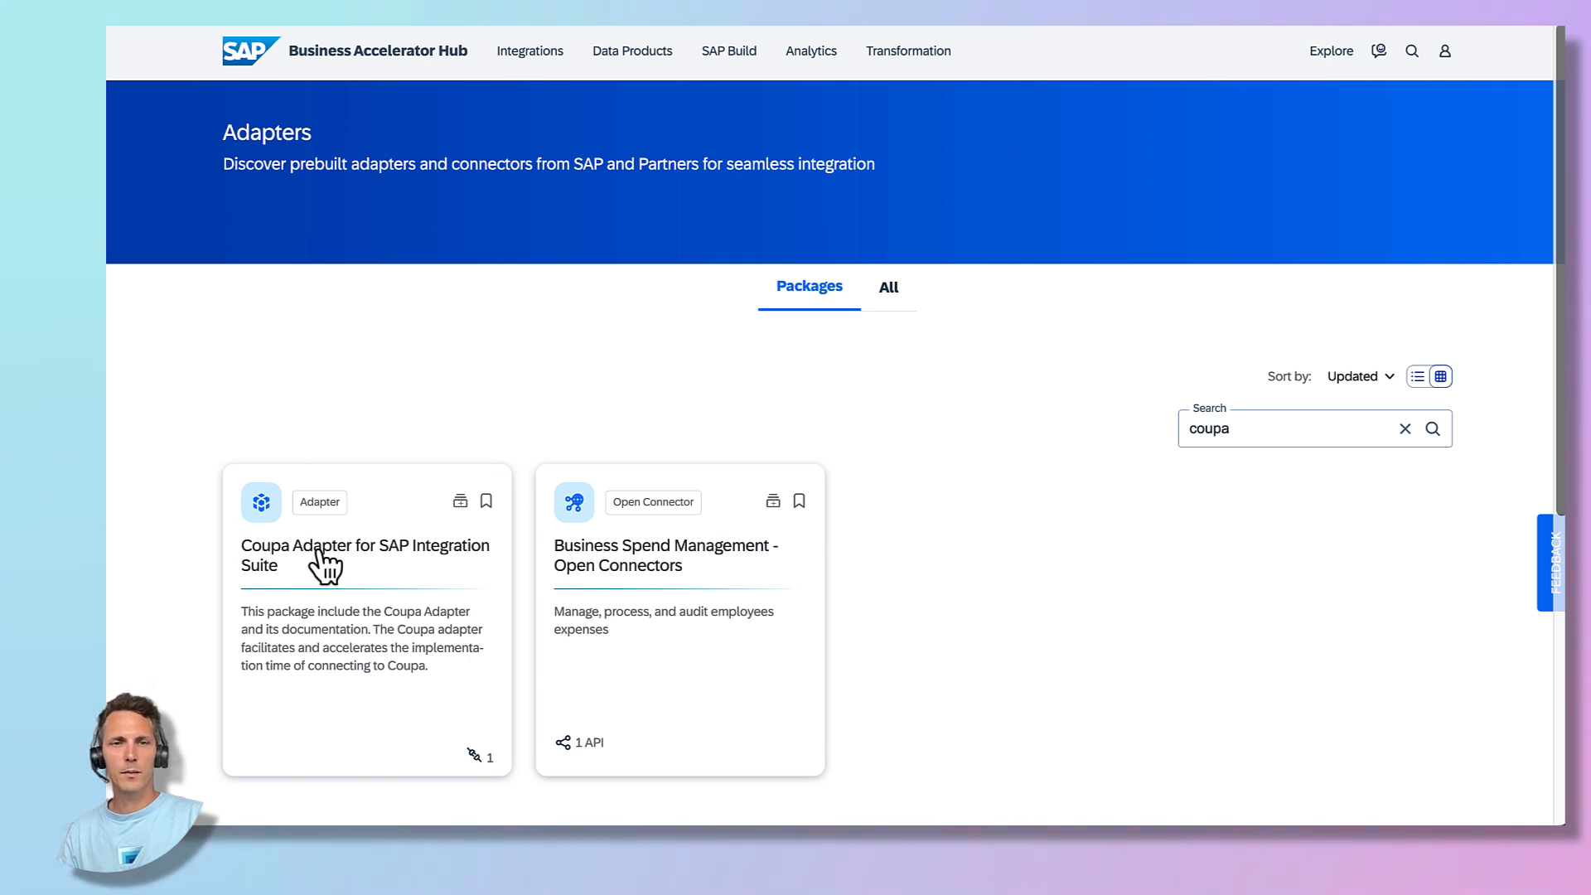
click(363, 555)
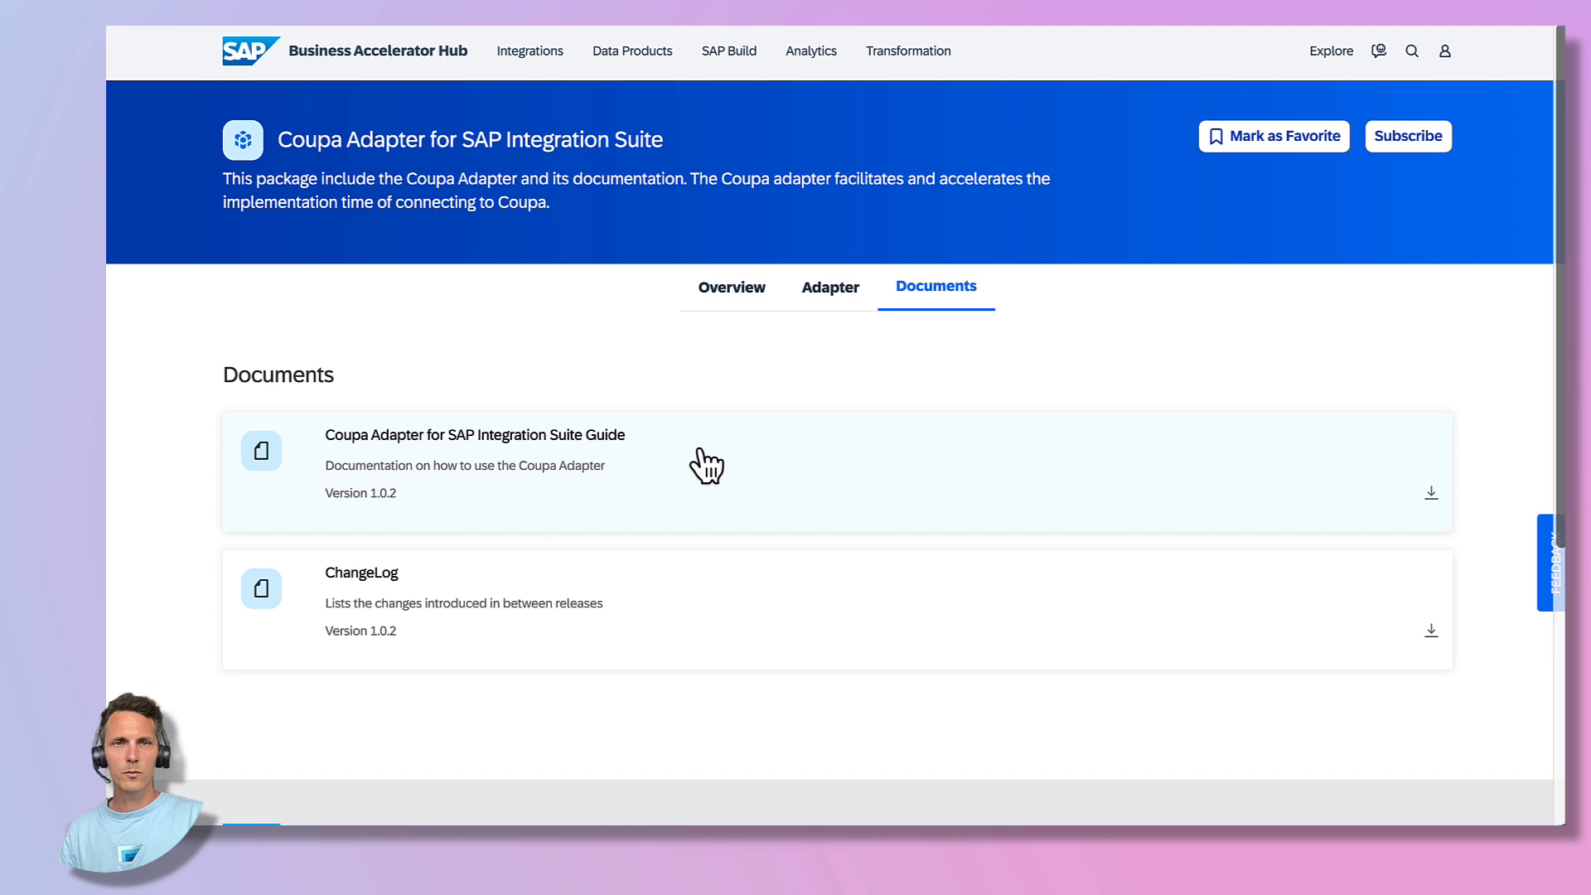
click(474, 434)
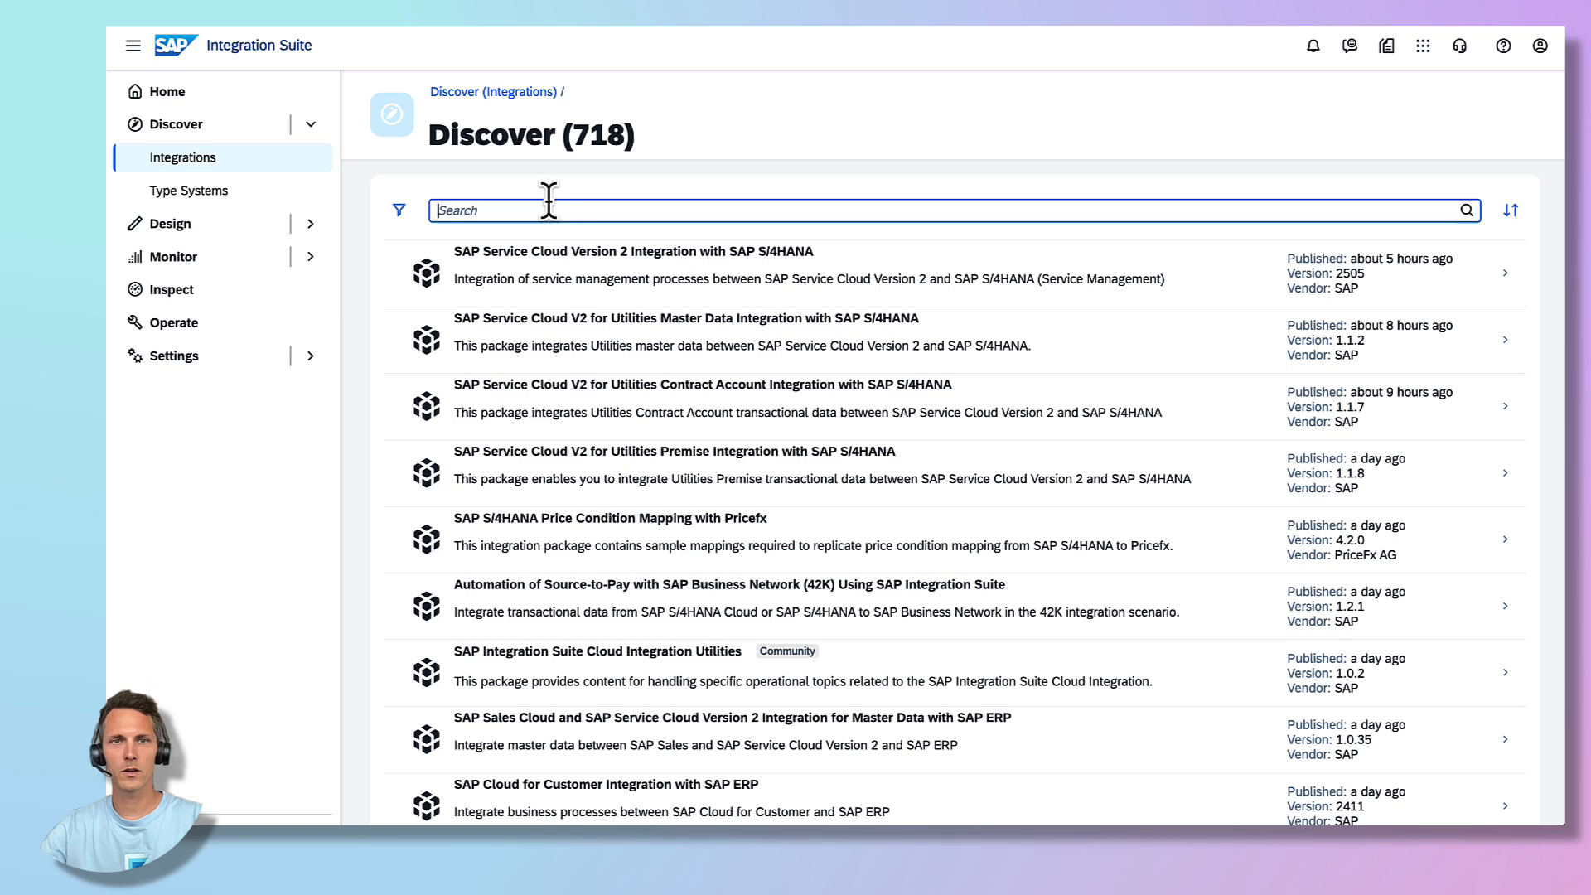
- Search the Discover catalog for 'coupa' and open one of the Coupa packages found
text(coupa)
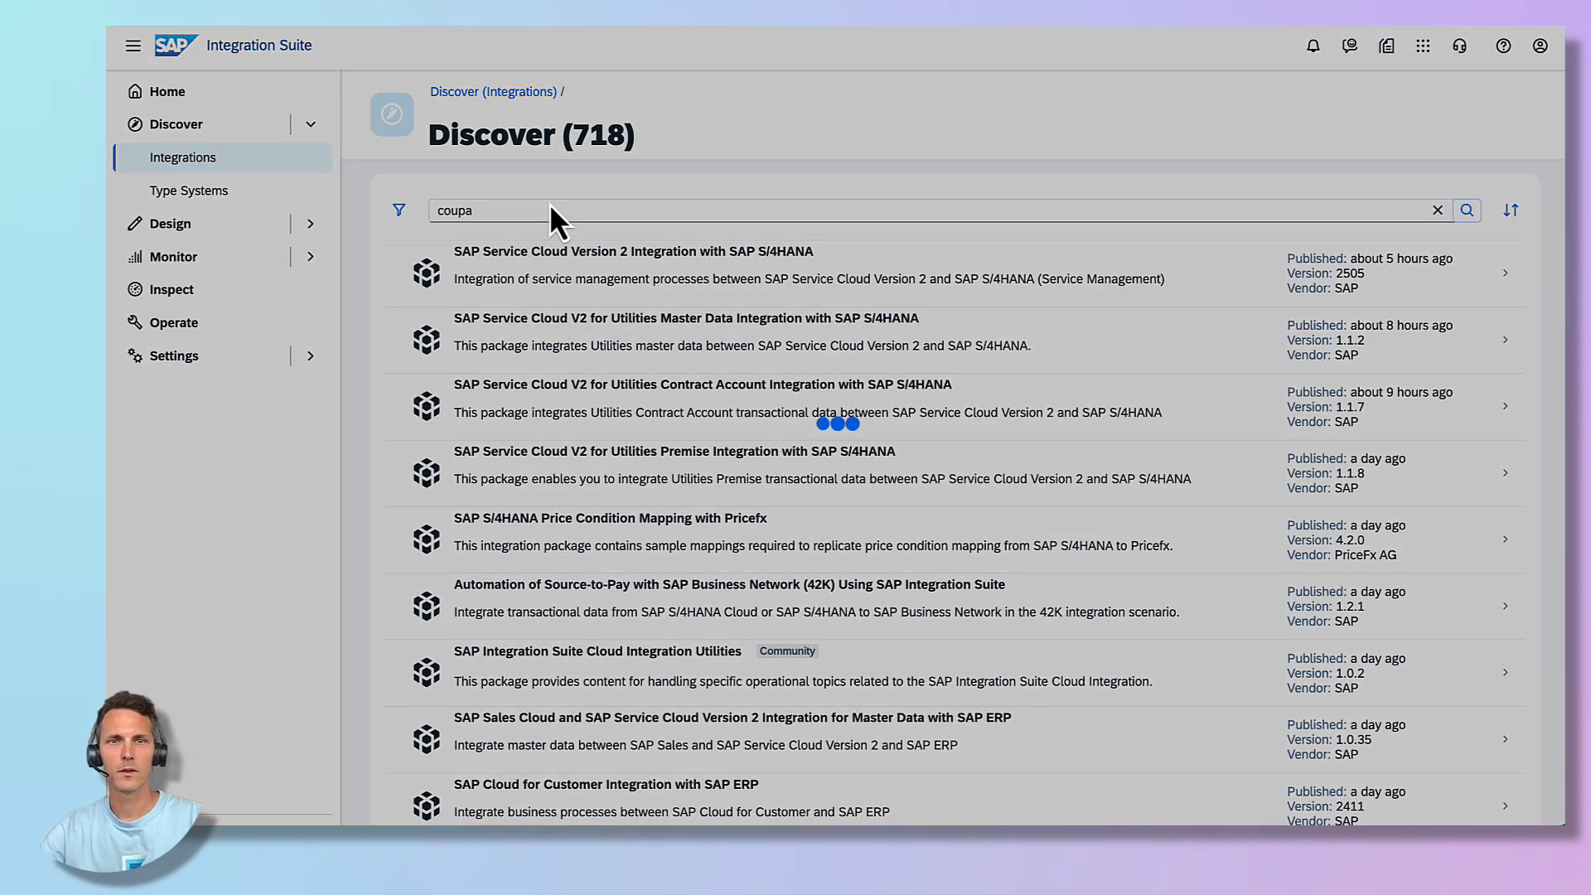
click(1466, 210)
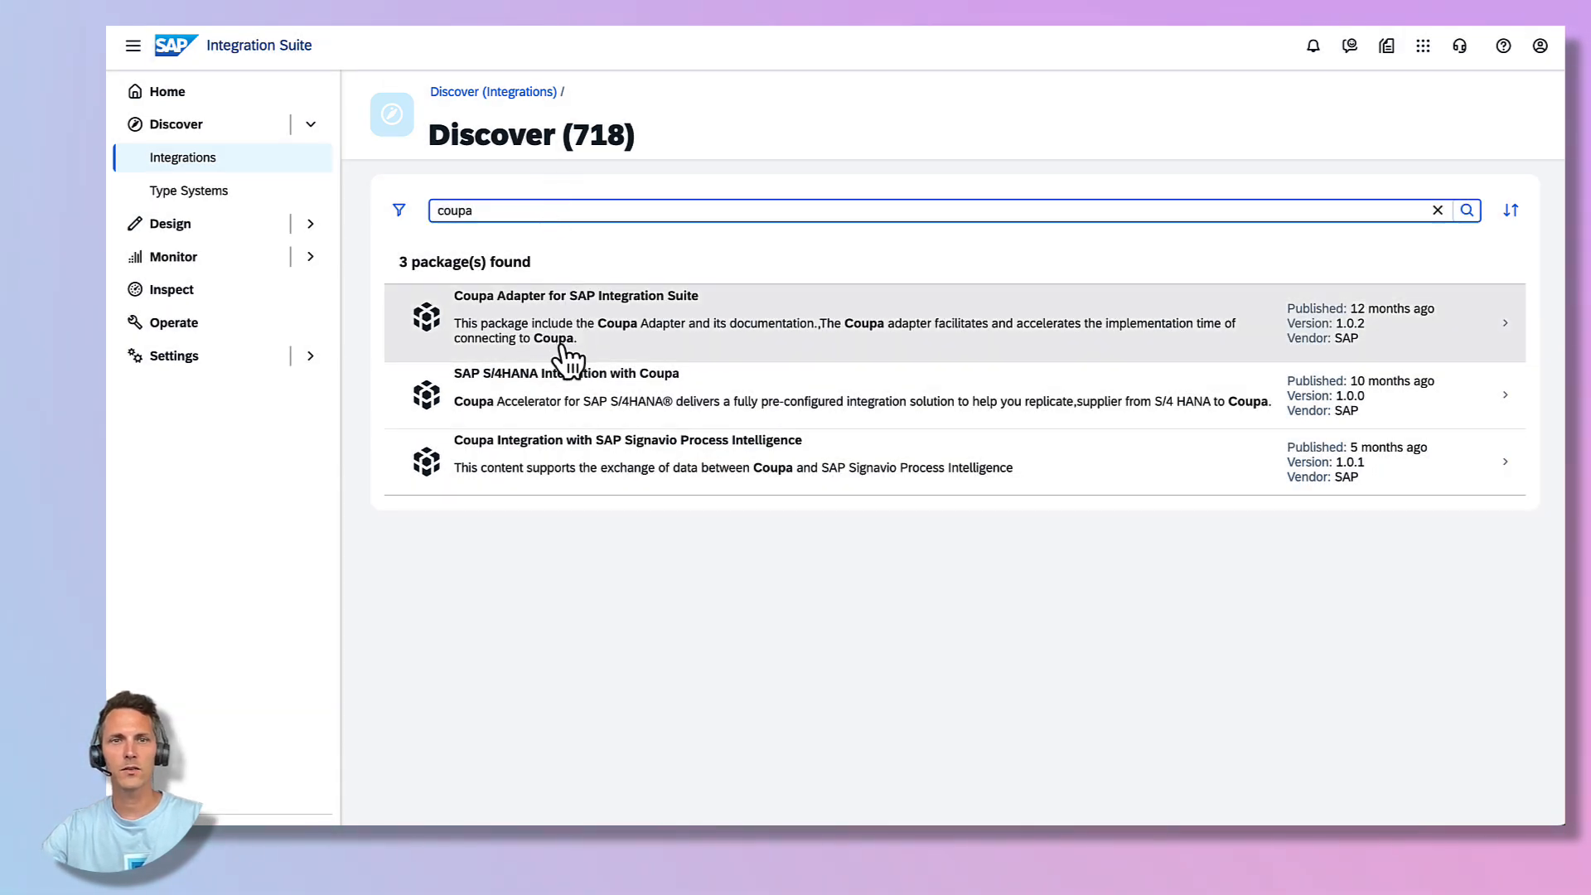
click(566, 374)
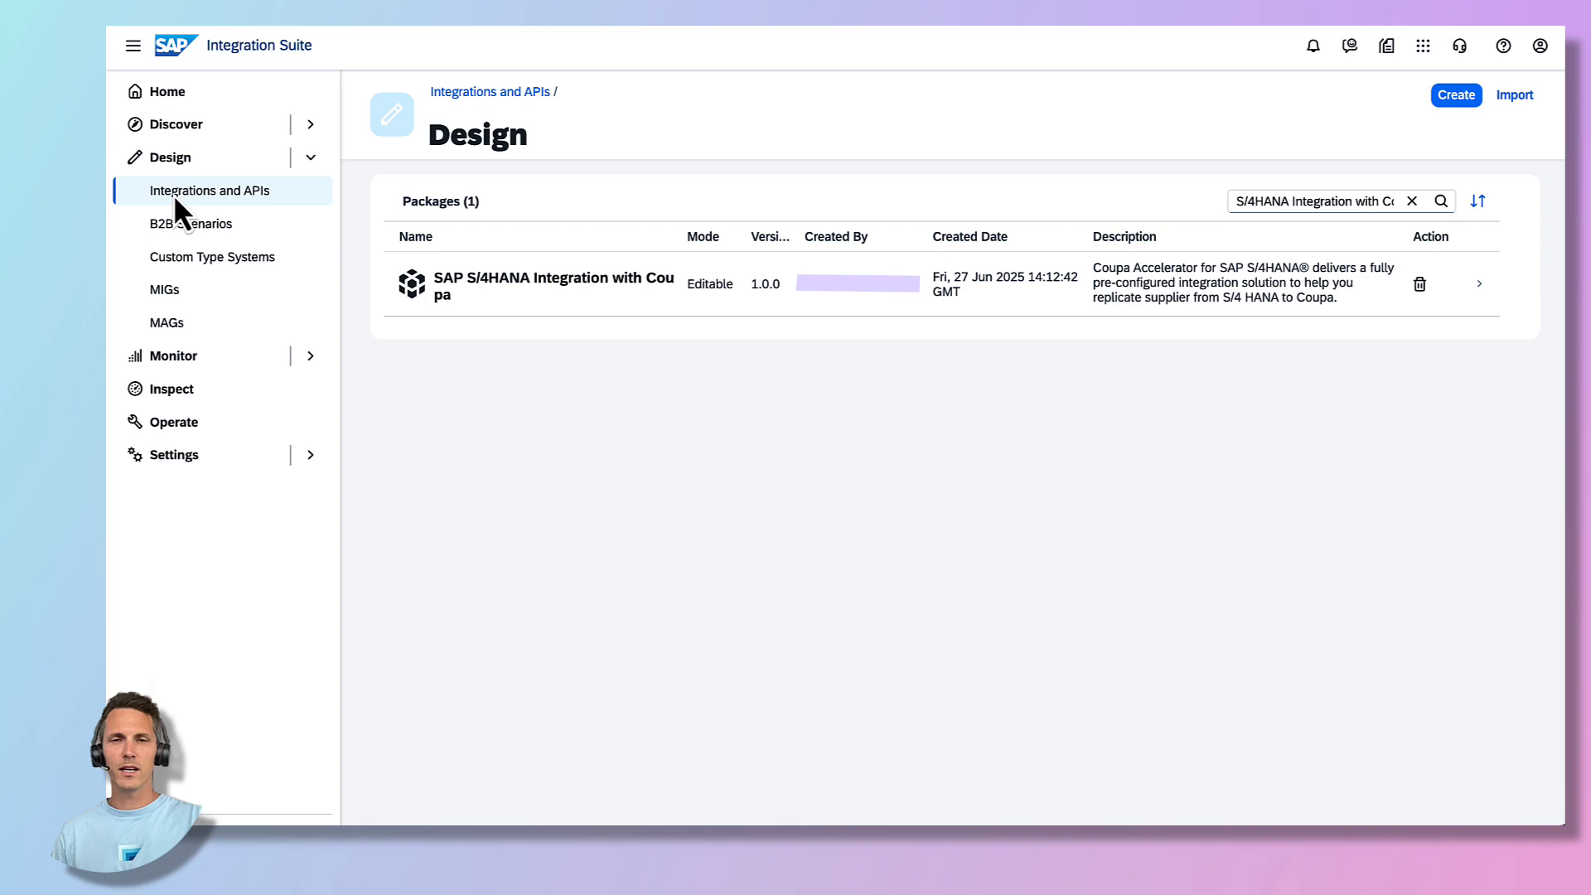
mouse_move(268, 221)
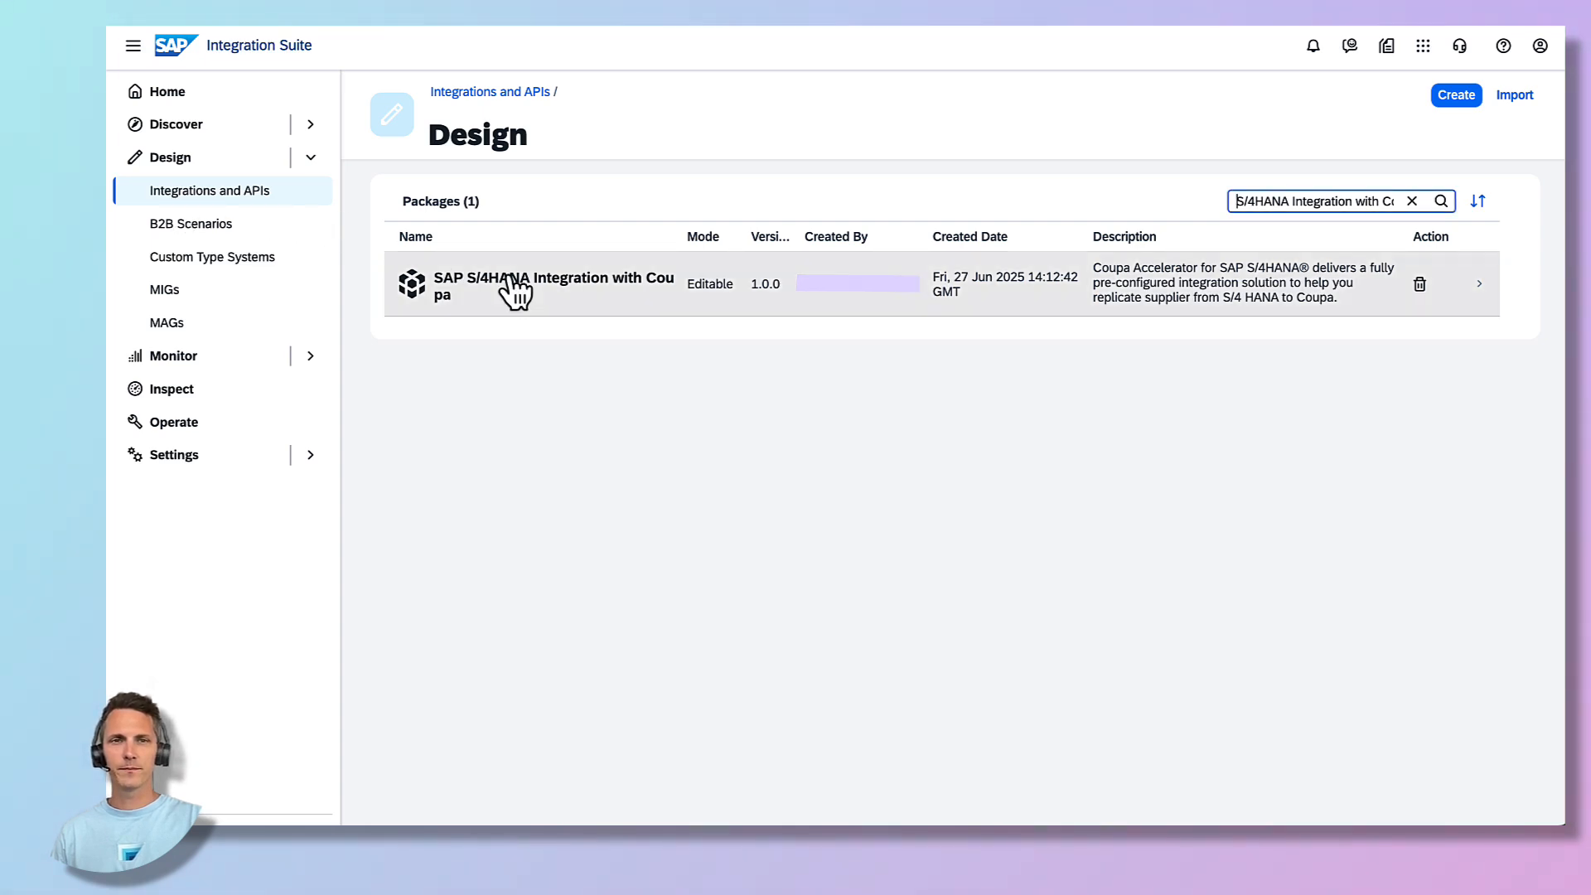
- Open Configure for the Replicate One-To-One Suppliers From SAP S4HANA To Coupa flow
click(553, 285)
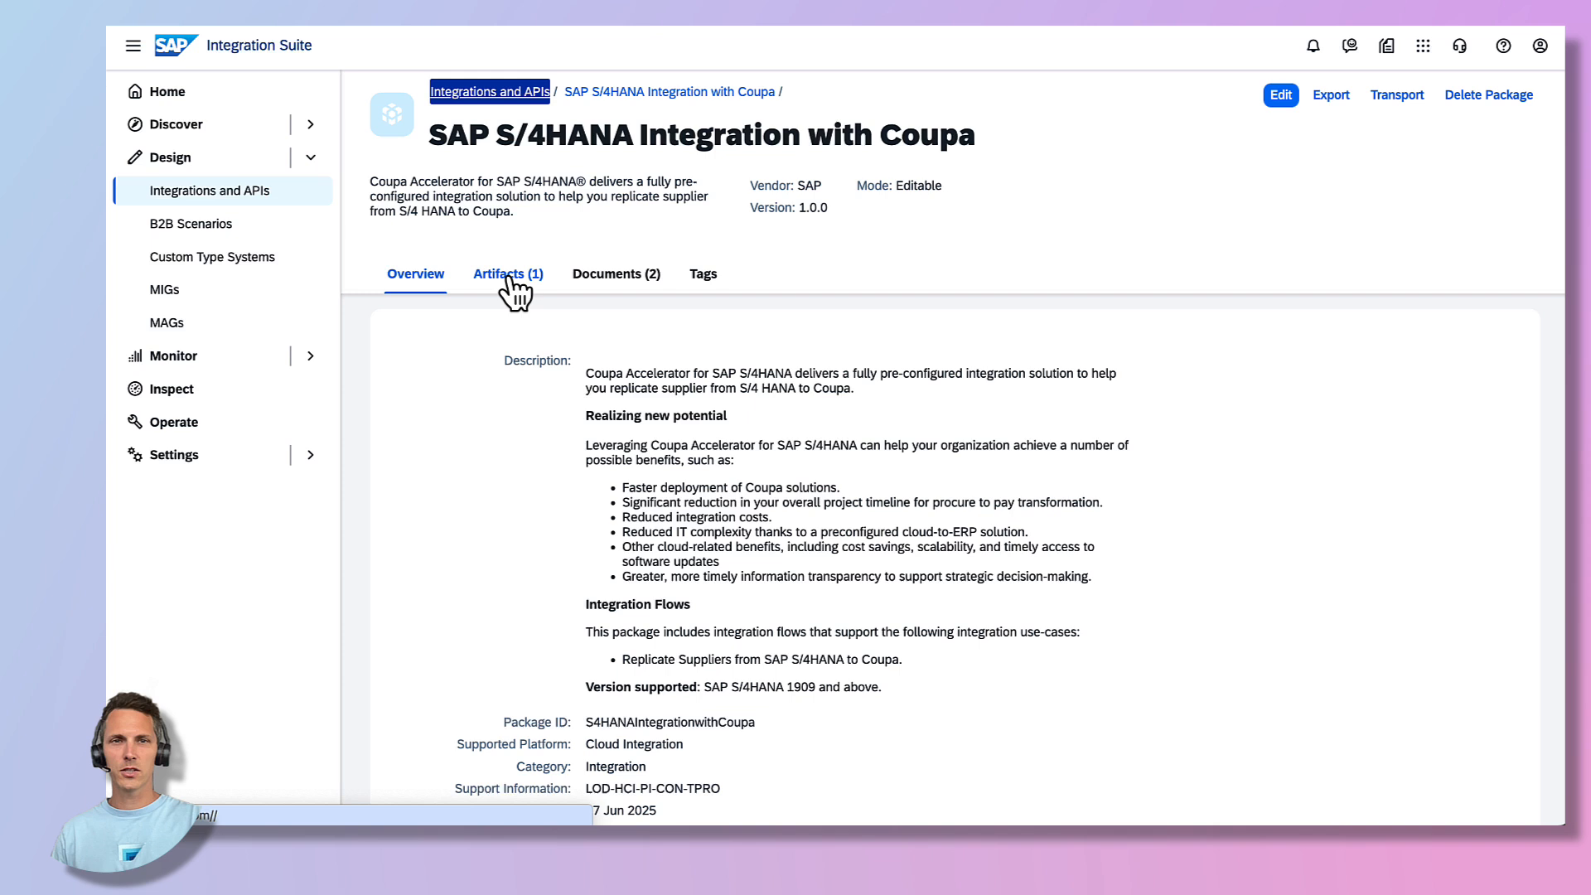
click(507, 273)
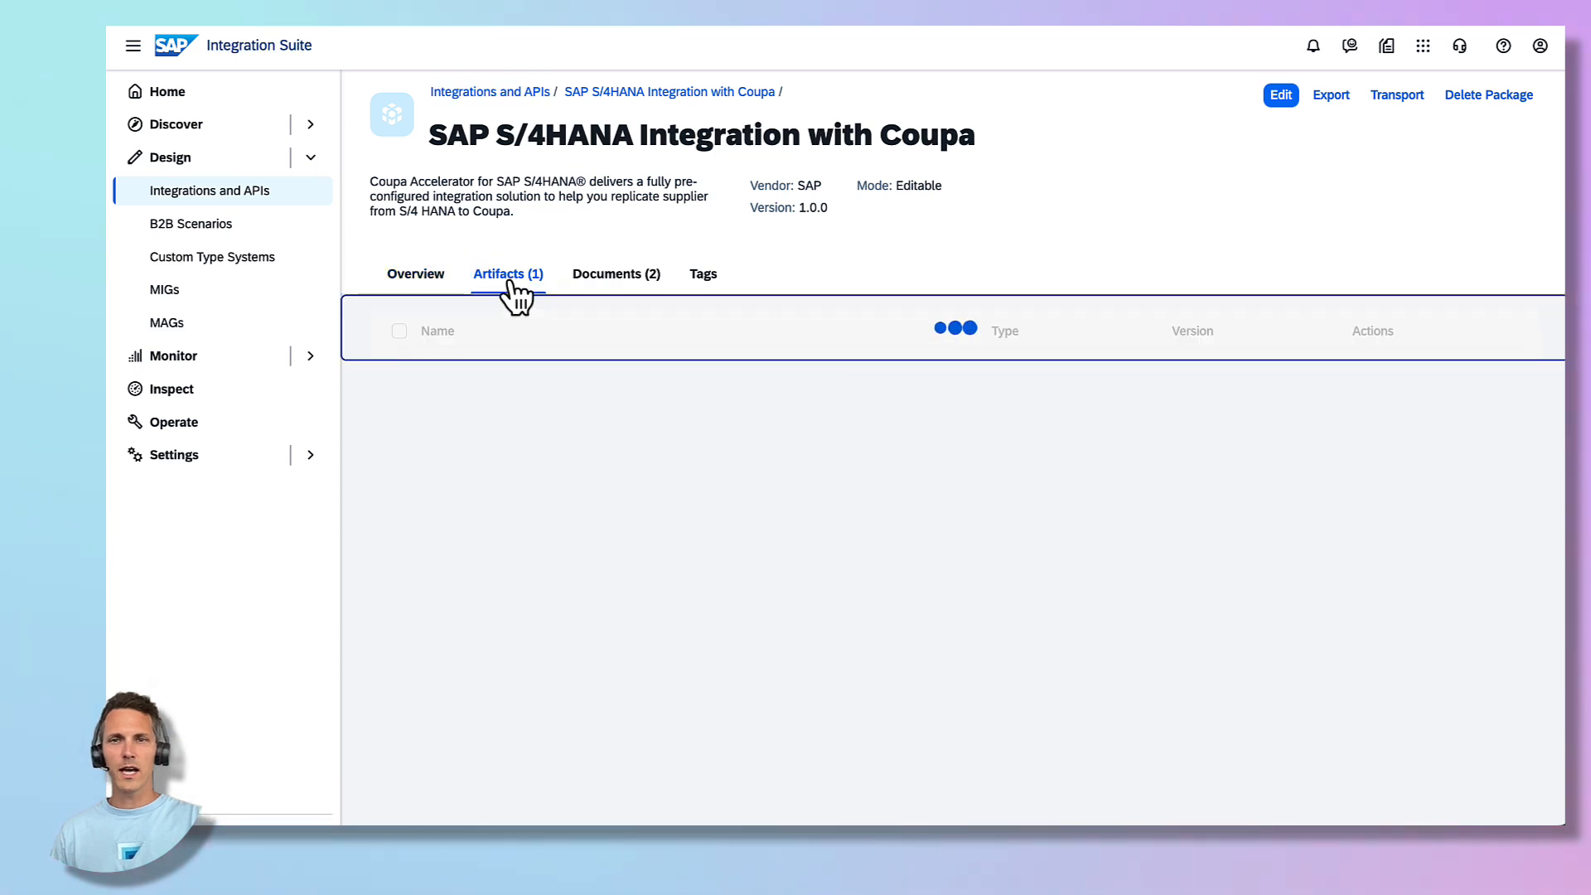
click(1340, 420)
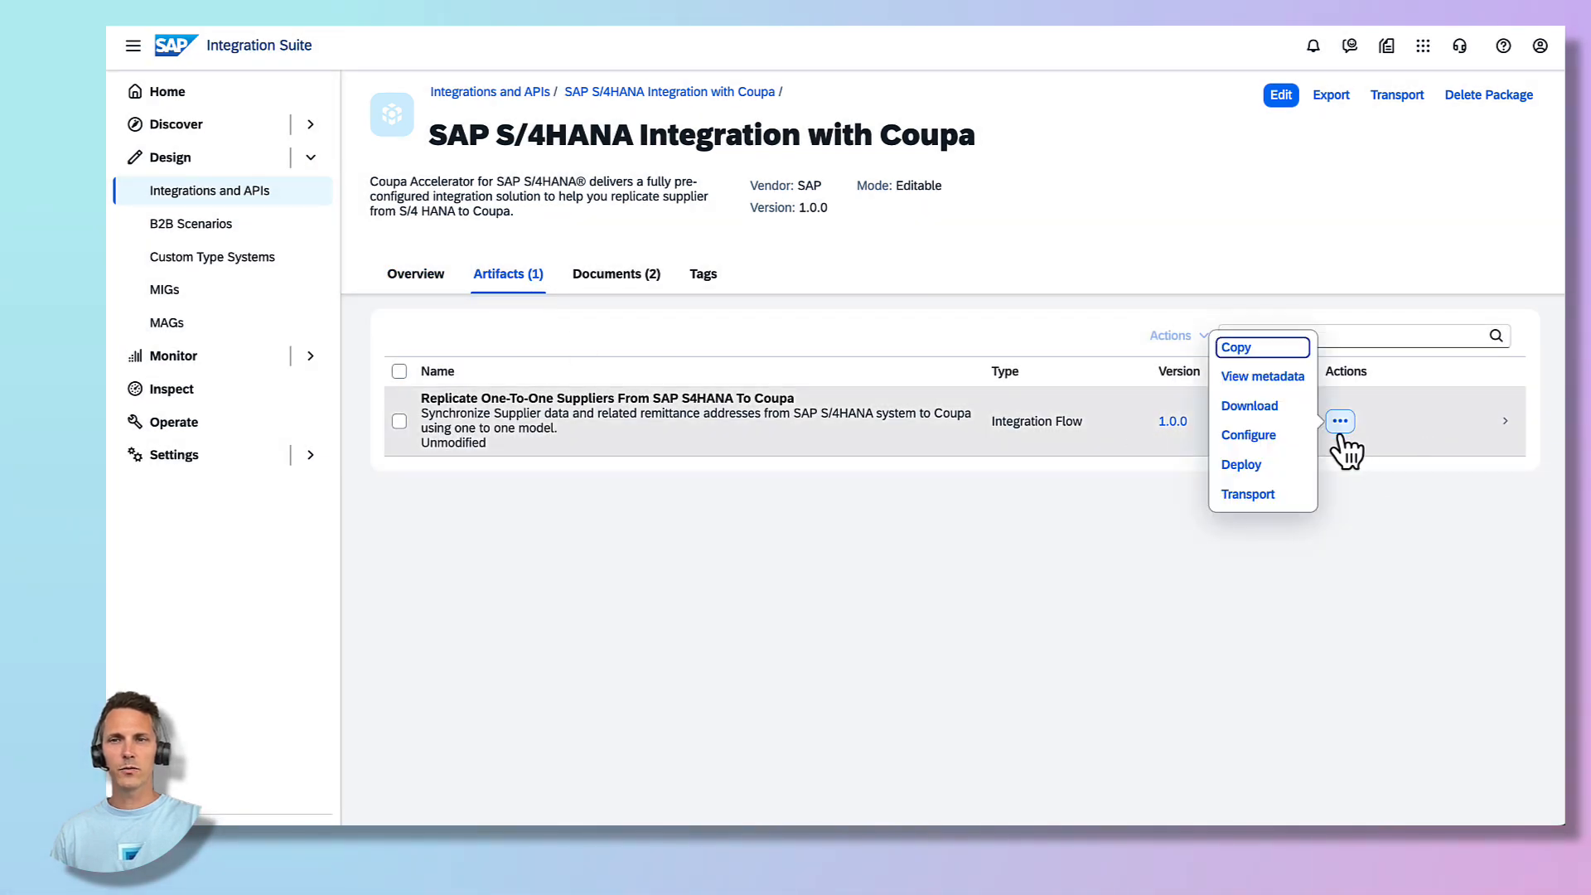
click(1248, 434)
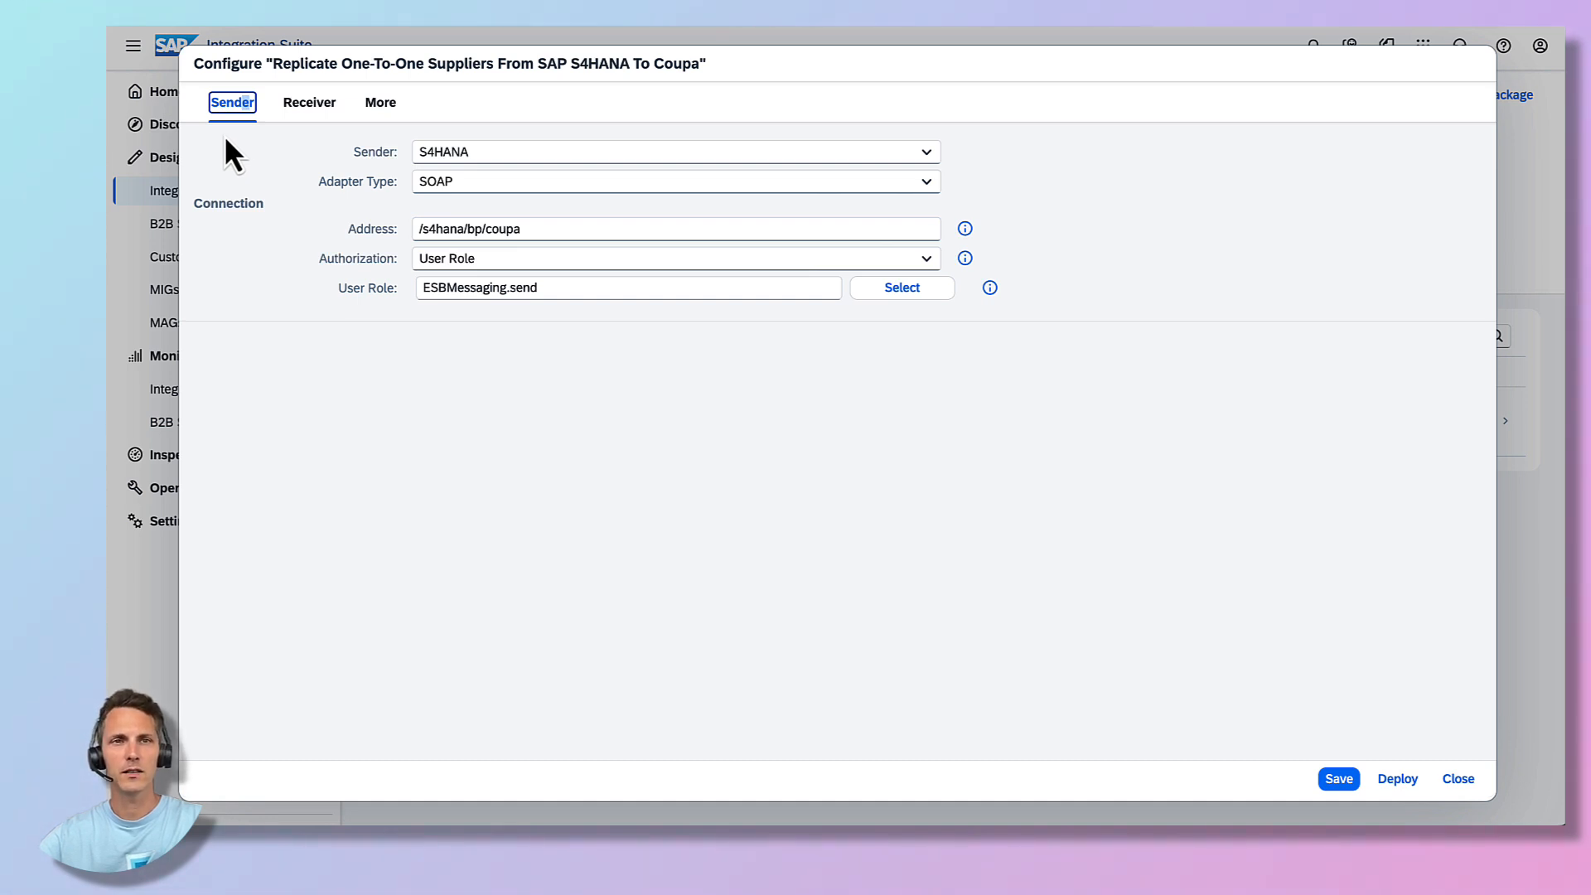
- Review the Receiver and More settings, save the configuration, and dismiss the warnings
click(308, 101)
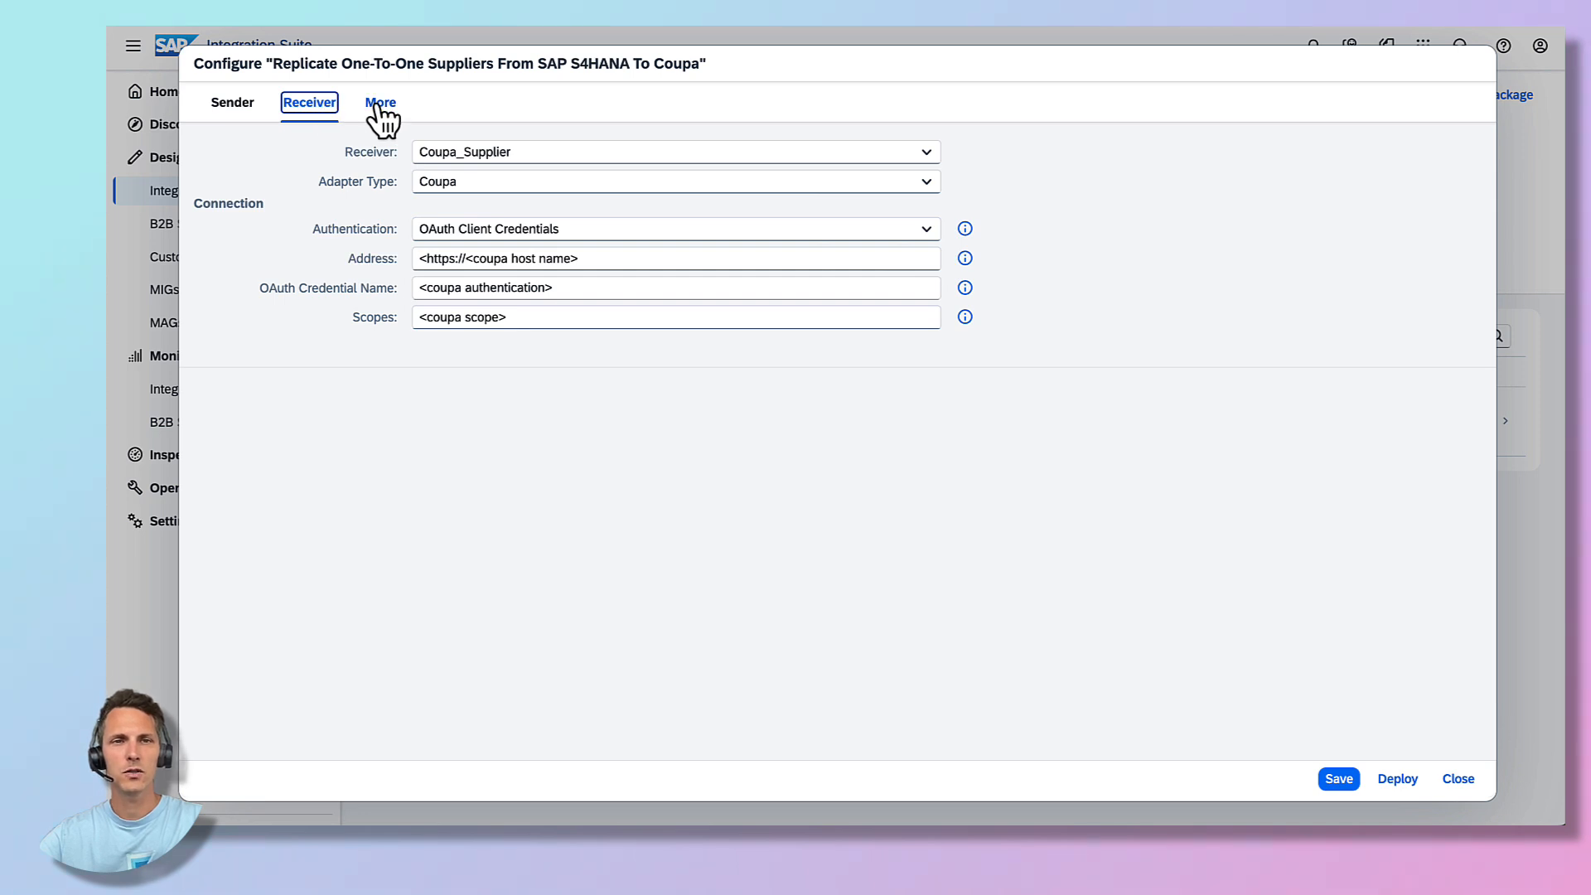
click(380, 101)
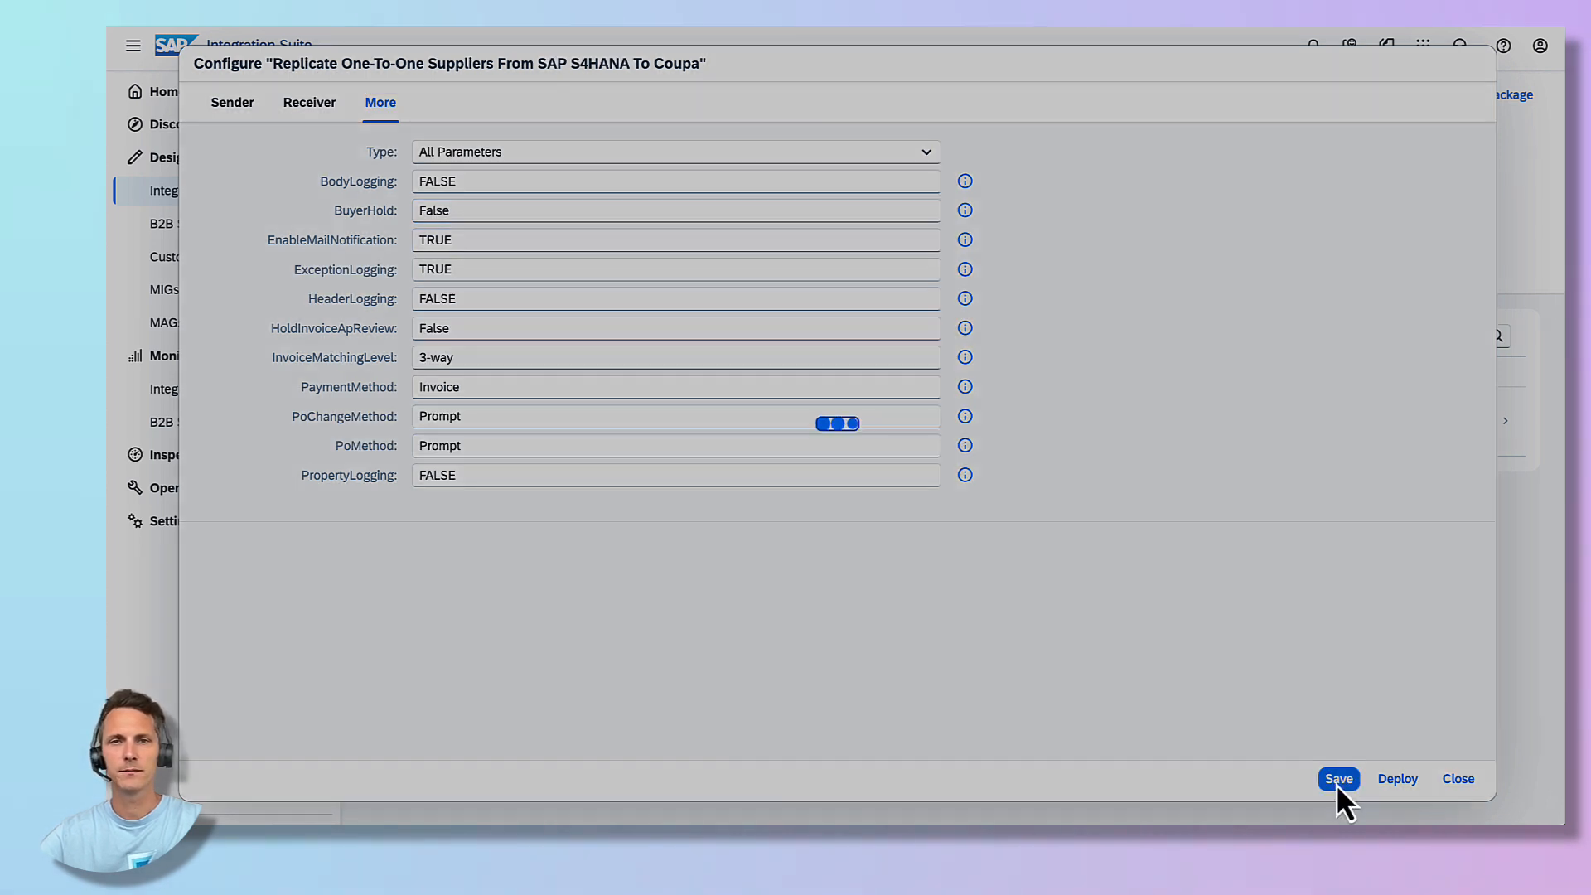
click(1338, 778)
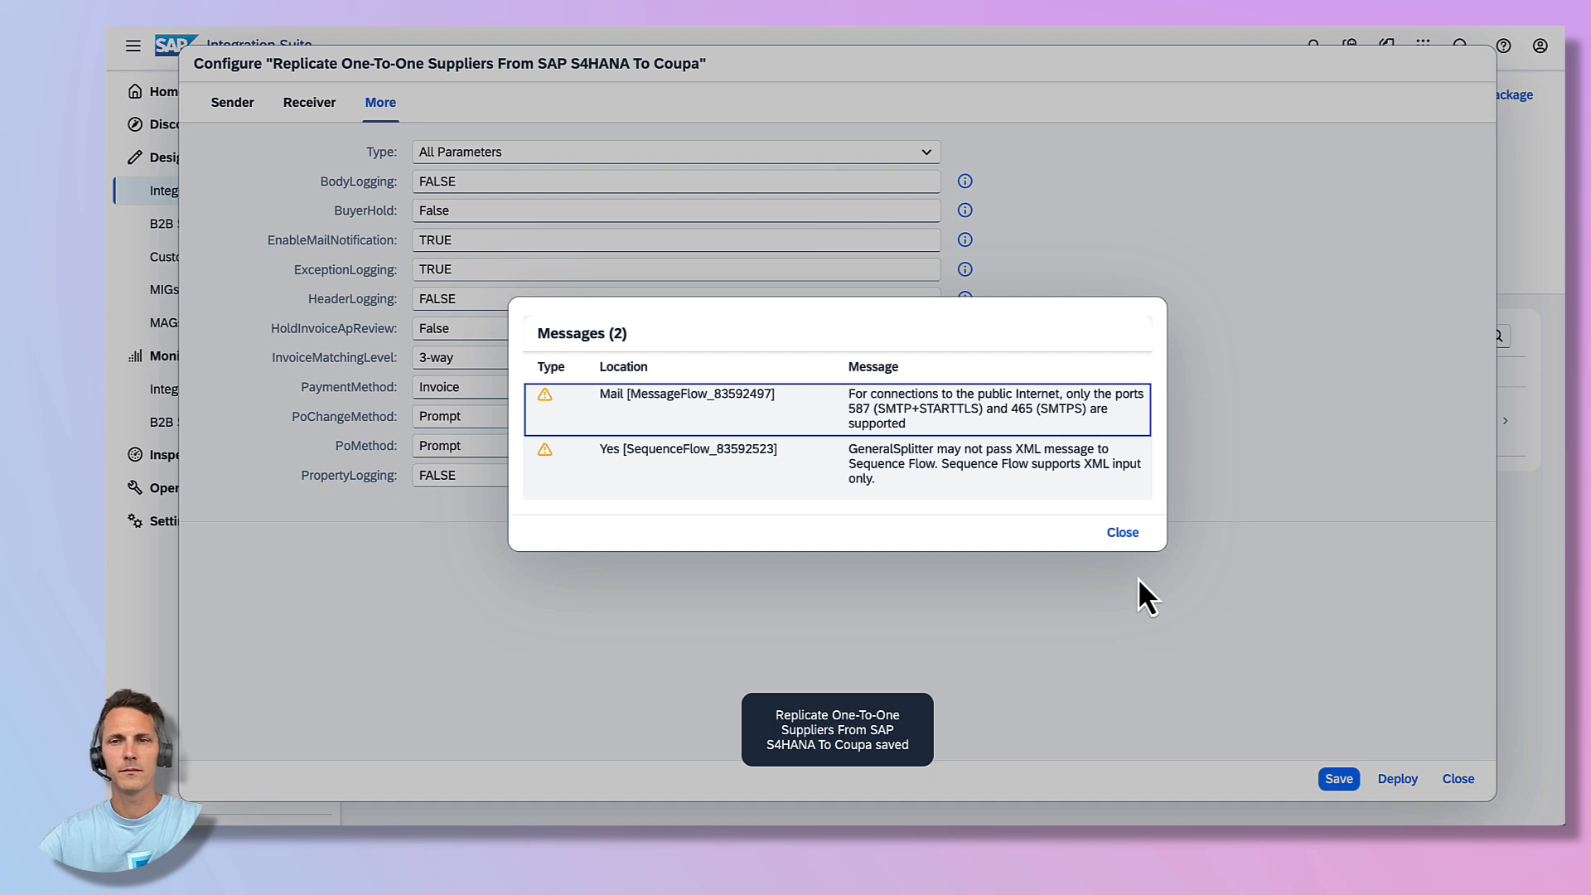
click(1121, 532)
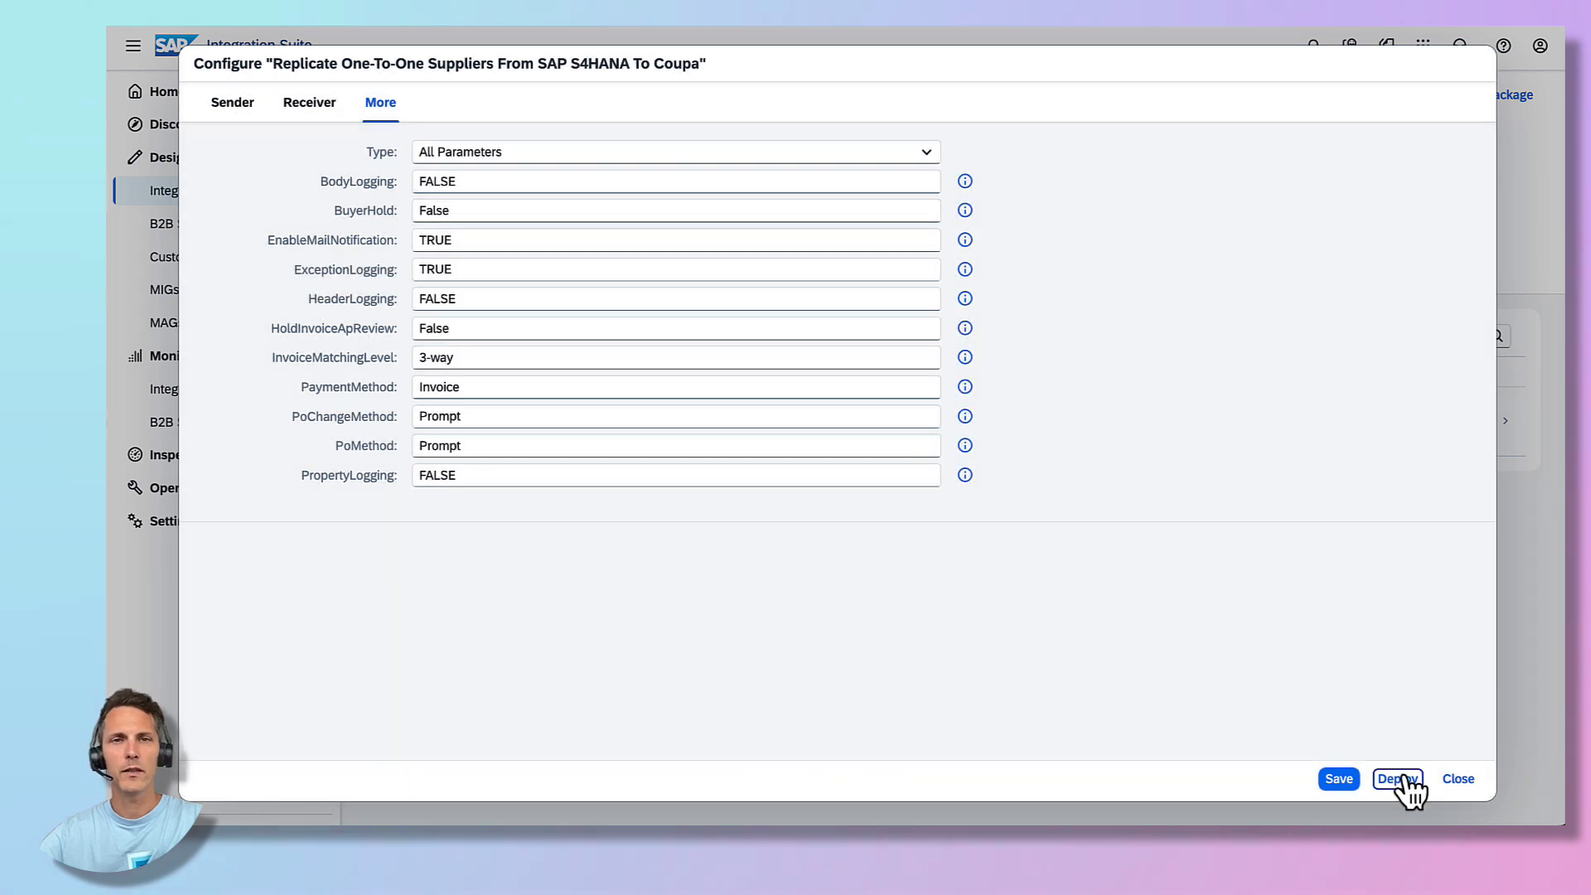
- Deploy the supplier replication flow on runtime profile Cloud Integration and confirm with Yes
click(1397, 779)
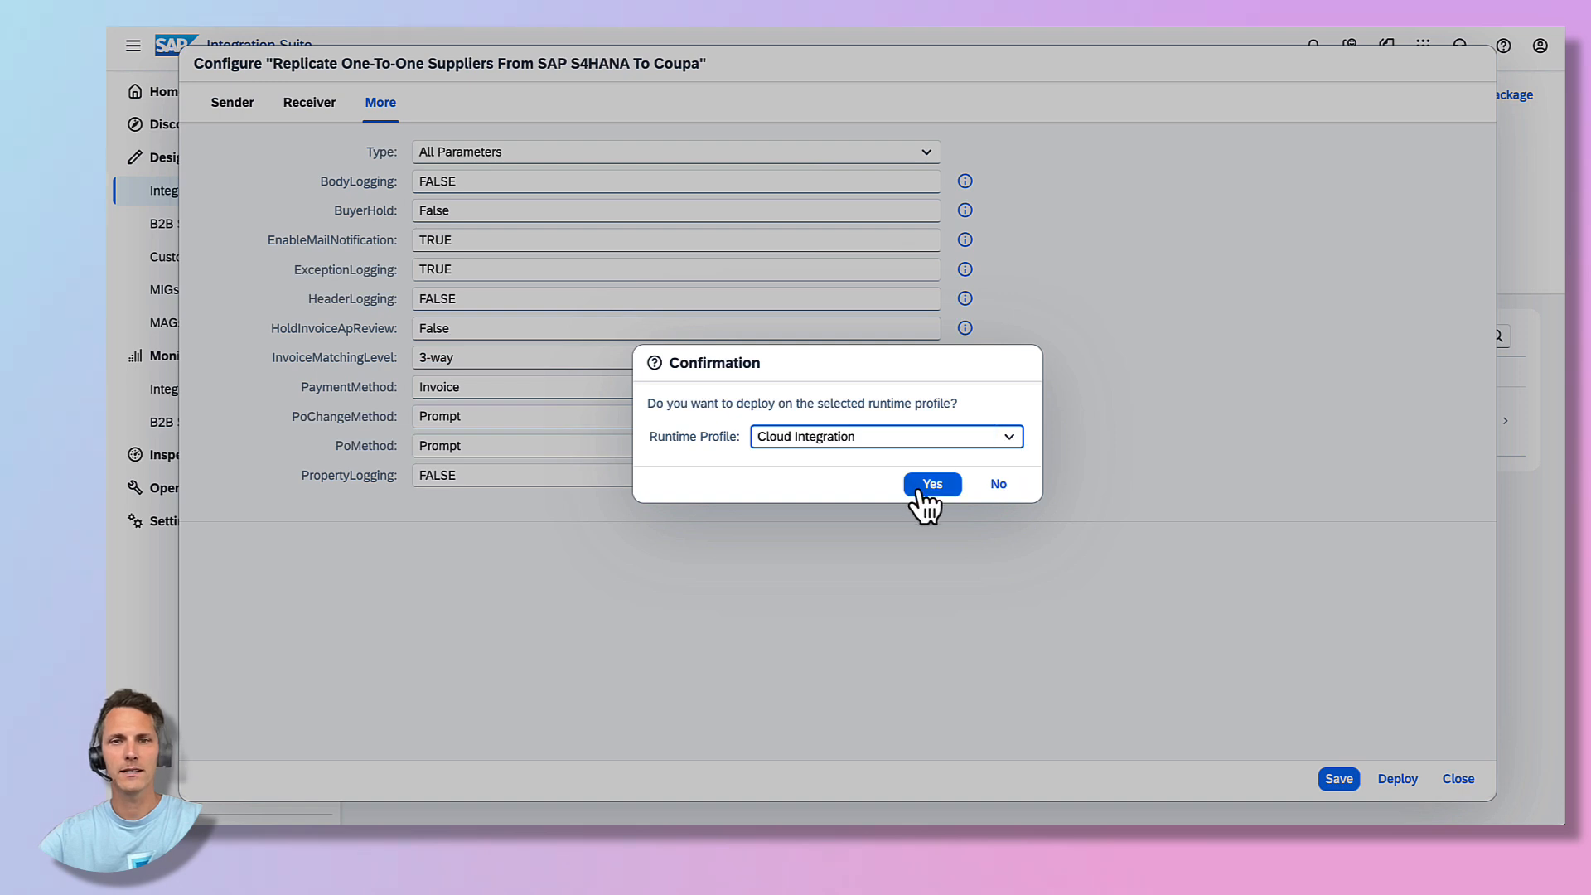
click(930, 483)
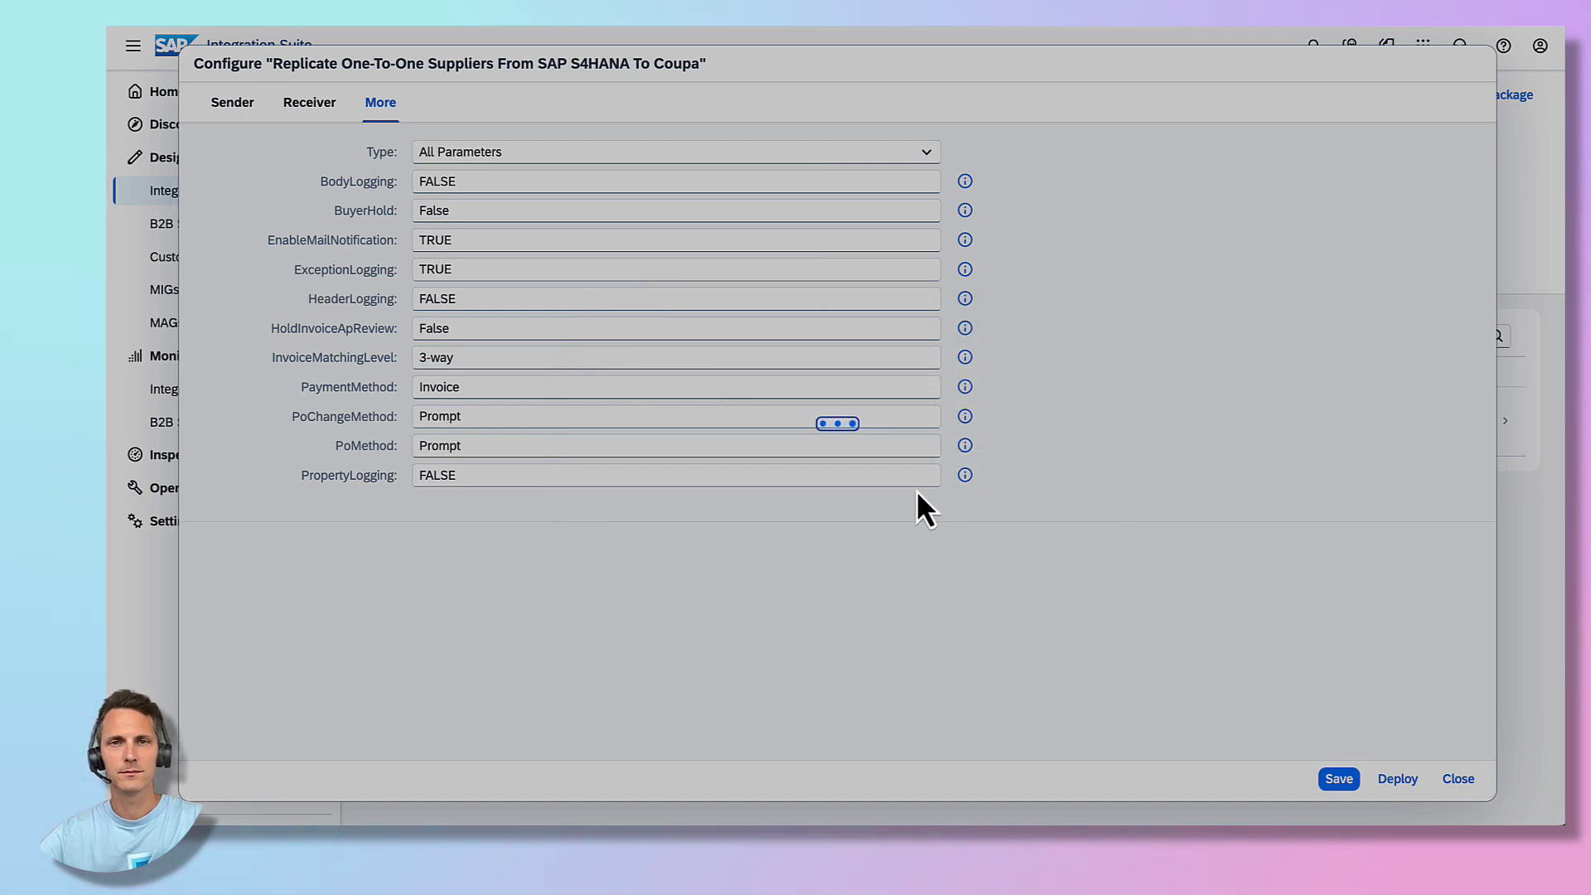
click(1398, 778)
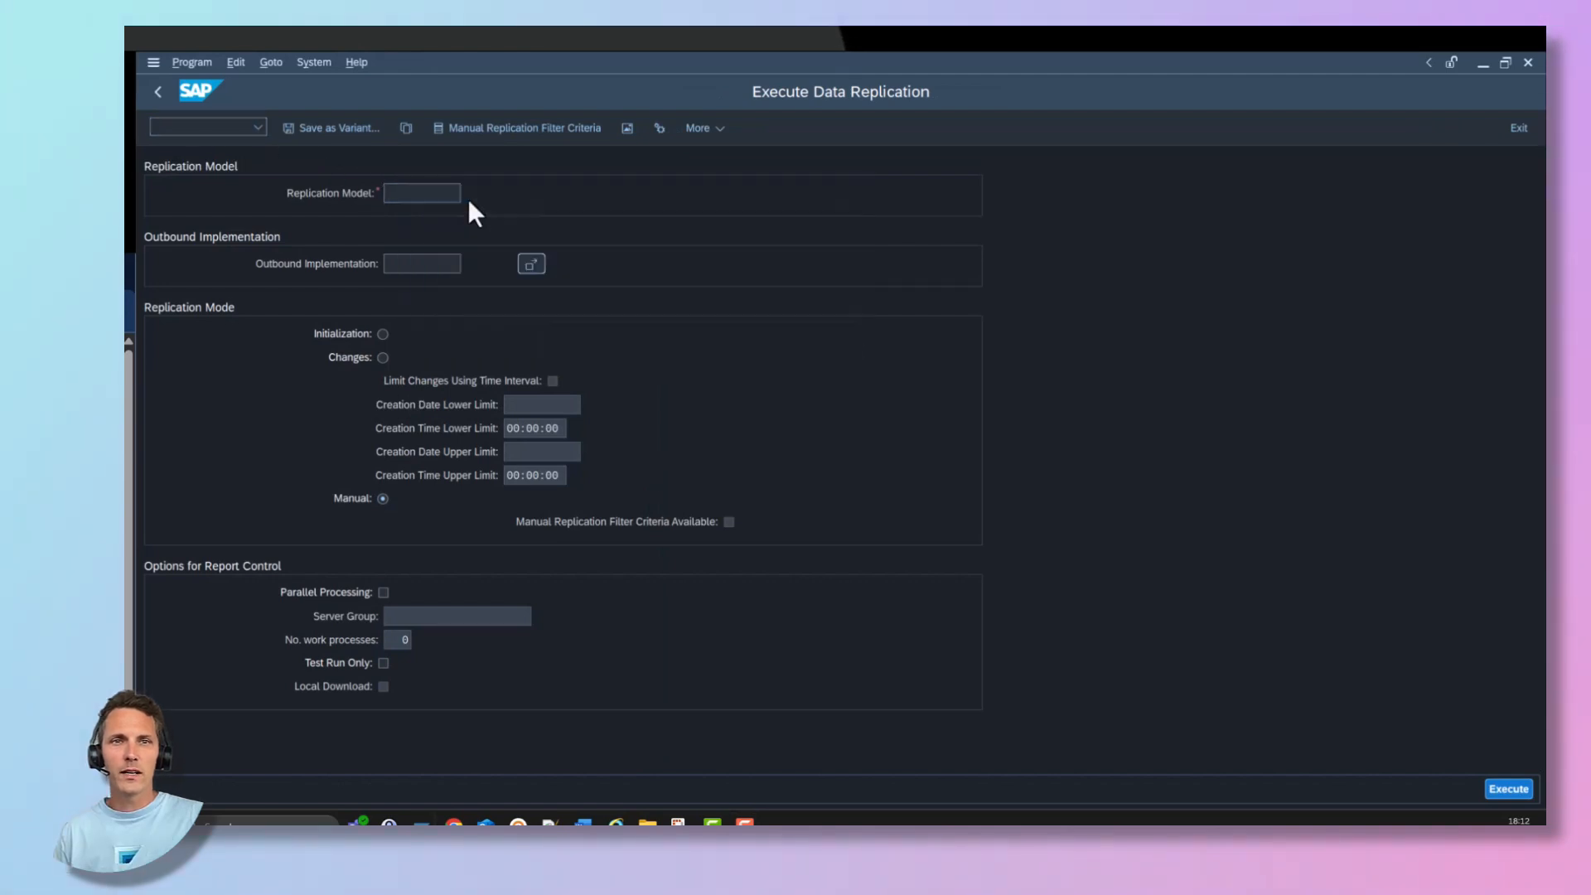
- Enter replication model BP_REPLI and choose outbound implementation 986_3 from the value help
click(422, 193)
text(BP_REPLI)
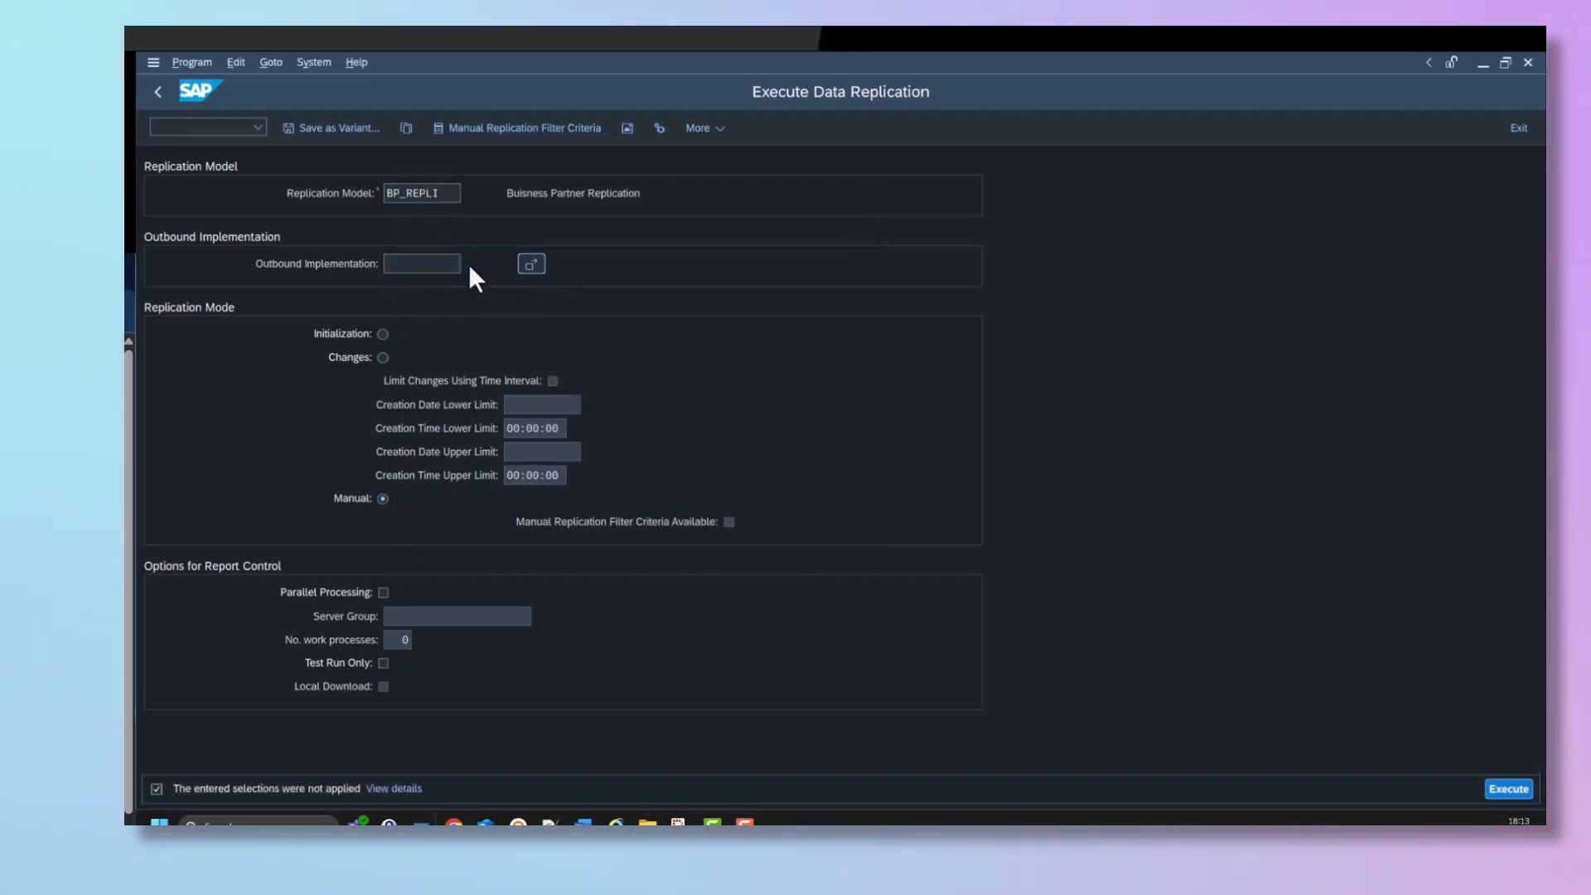
click(531, 263)
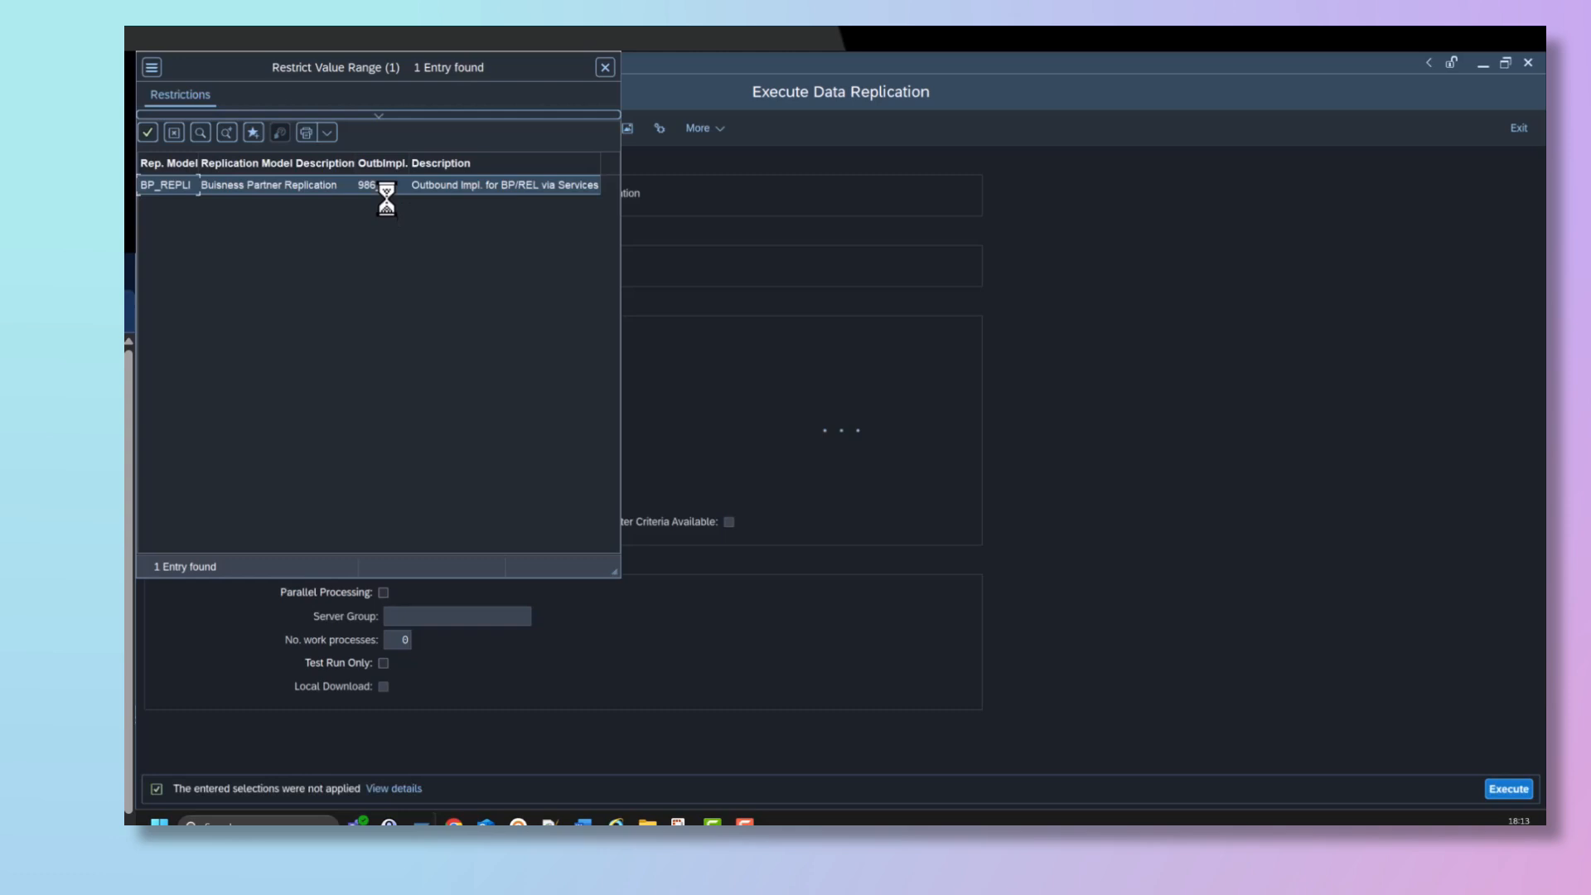
double_click(271, 185)
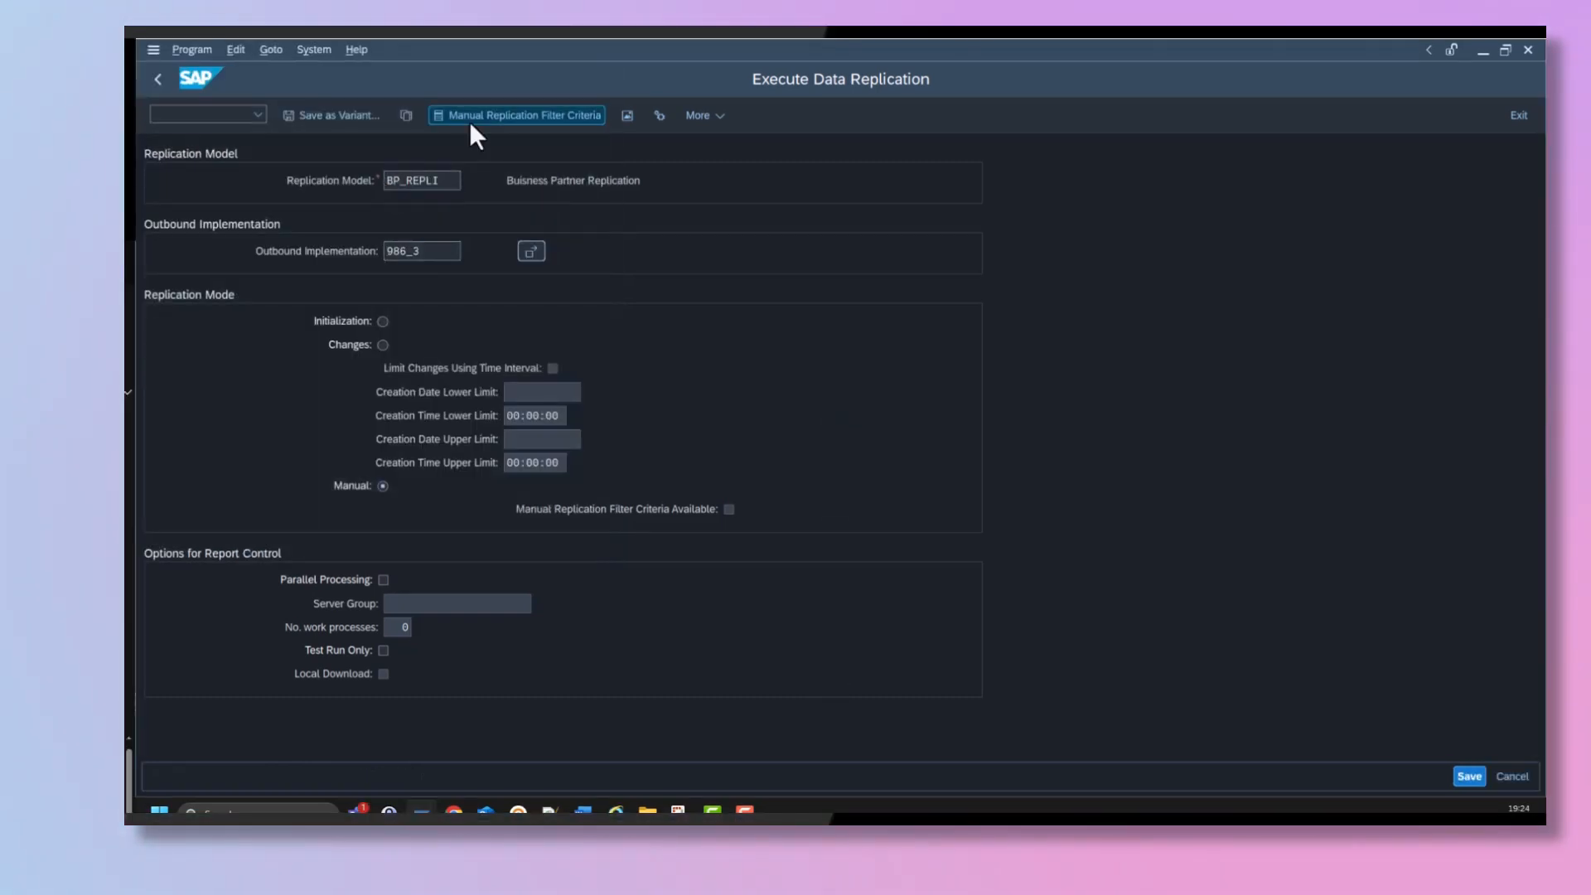
- Look up business partners named 'WERK 1' and enter BP1010 as the replication filter
click(517, 114)
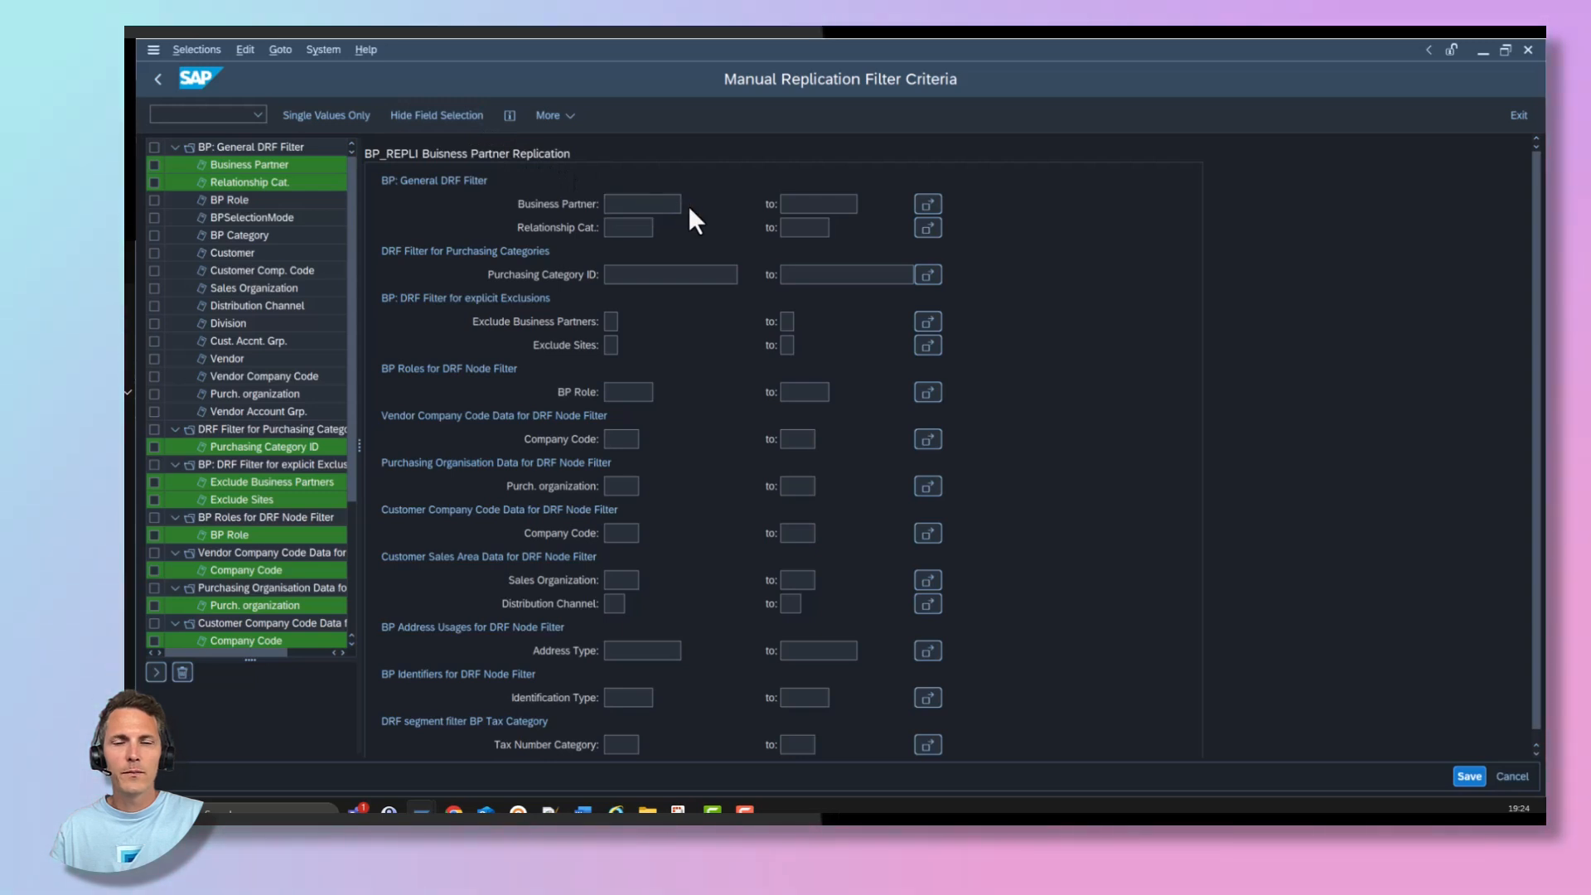
click(642, 204)
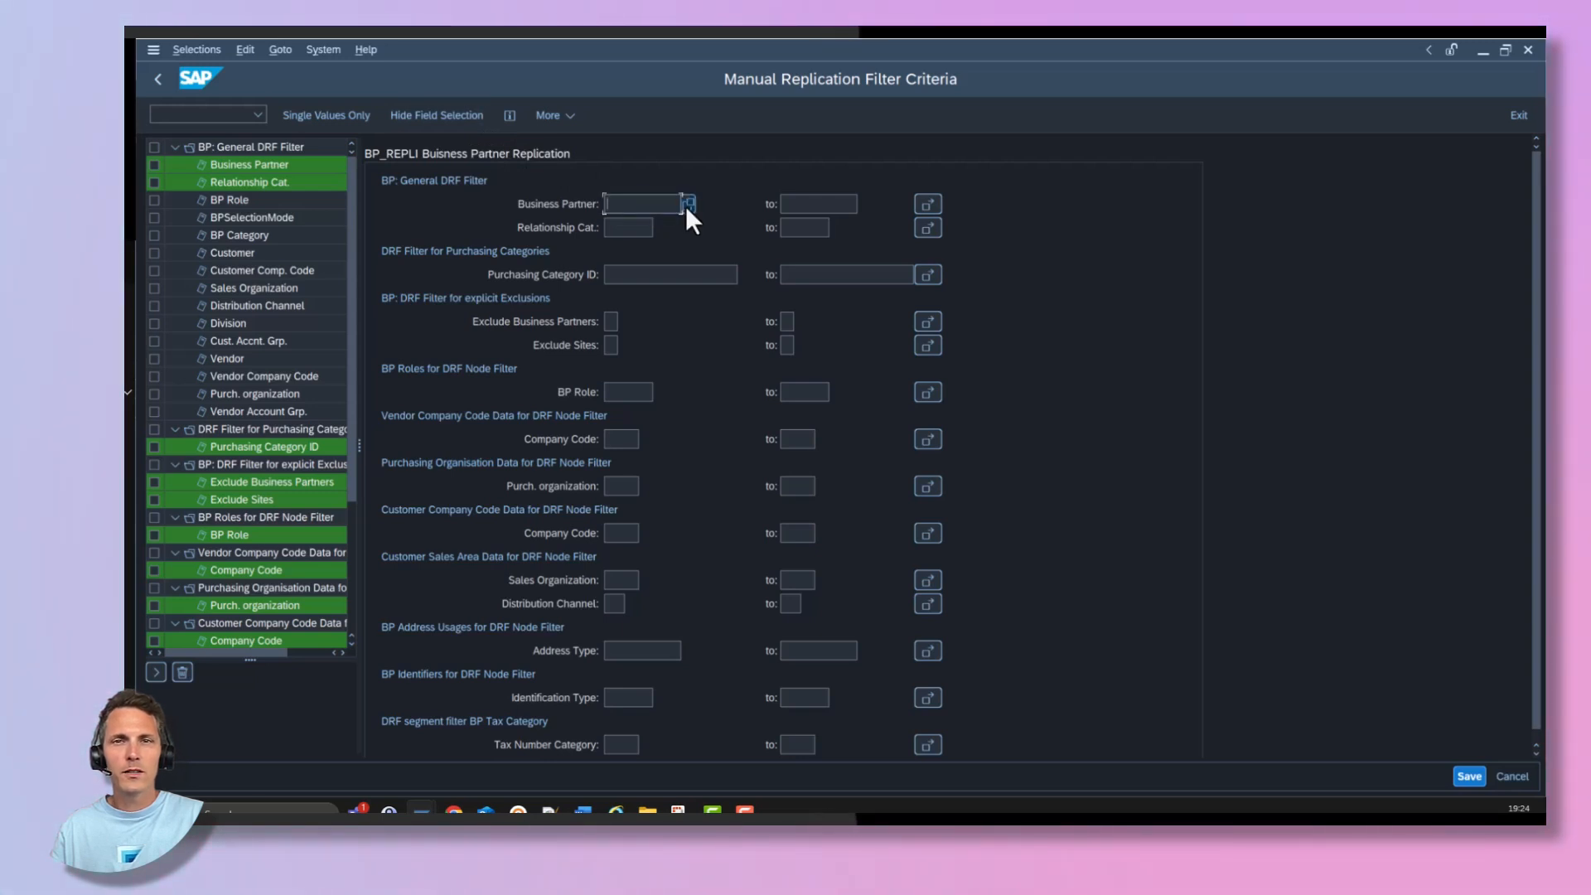
click(688, 204)
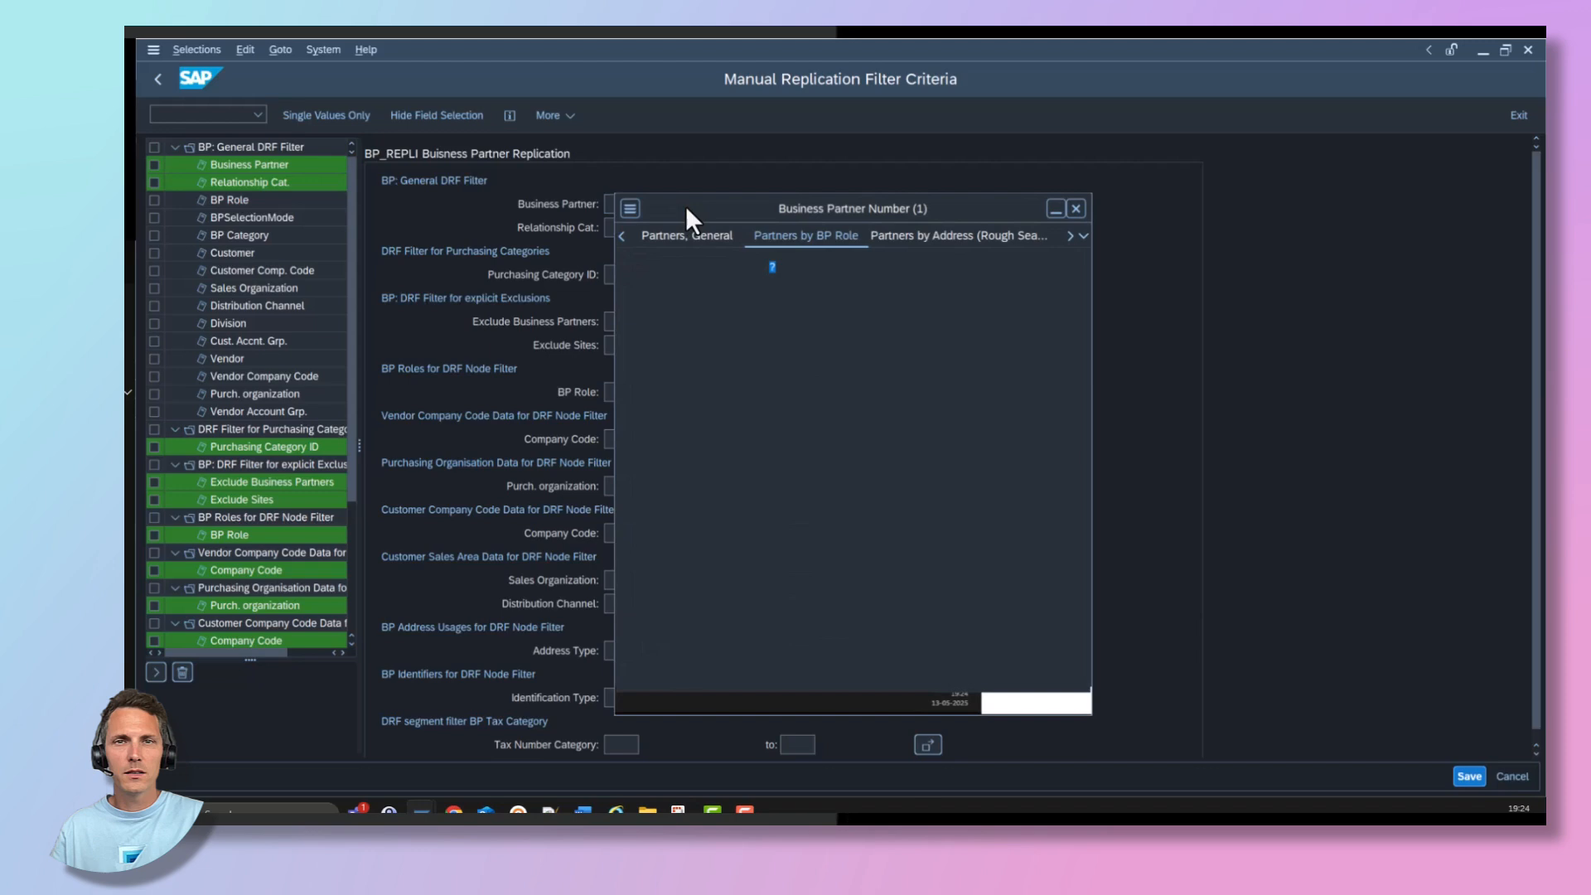
click(804, 235)
text(WERK 1)
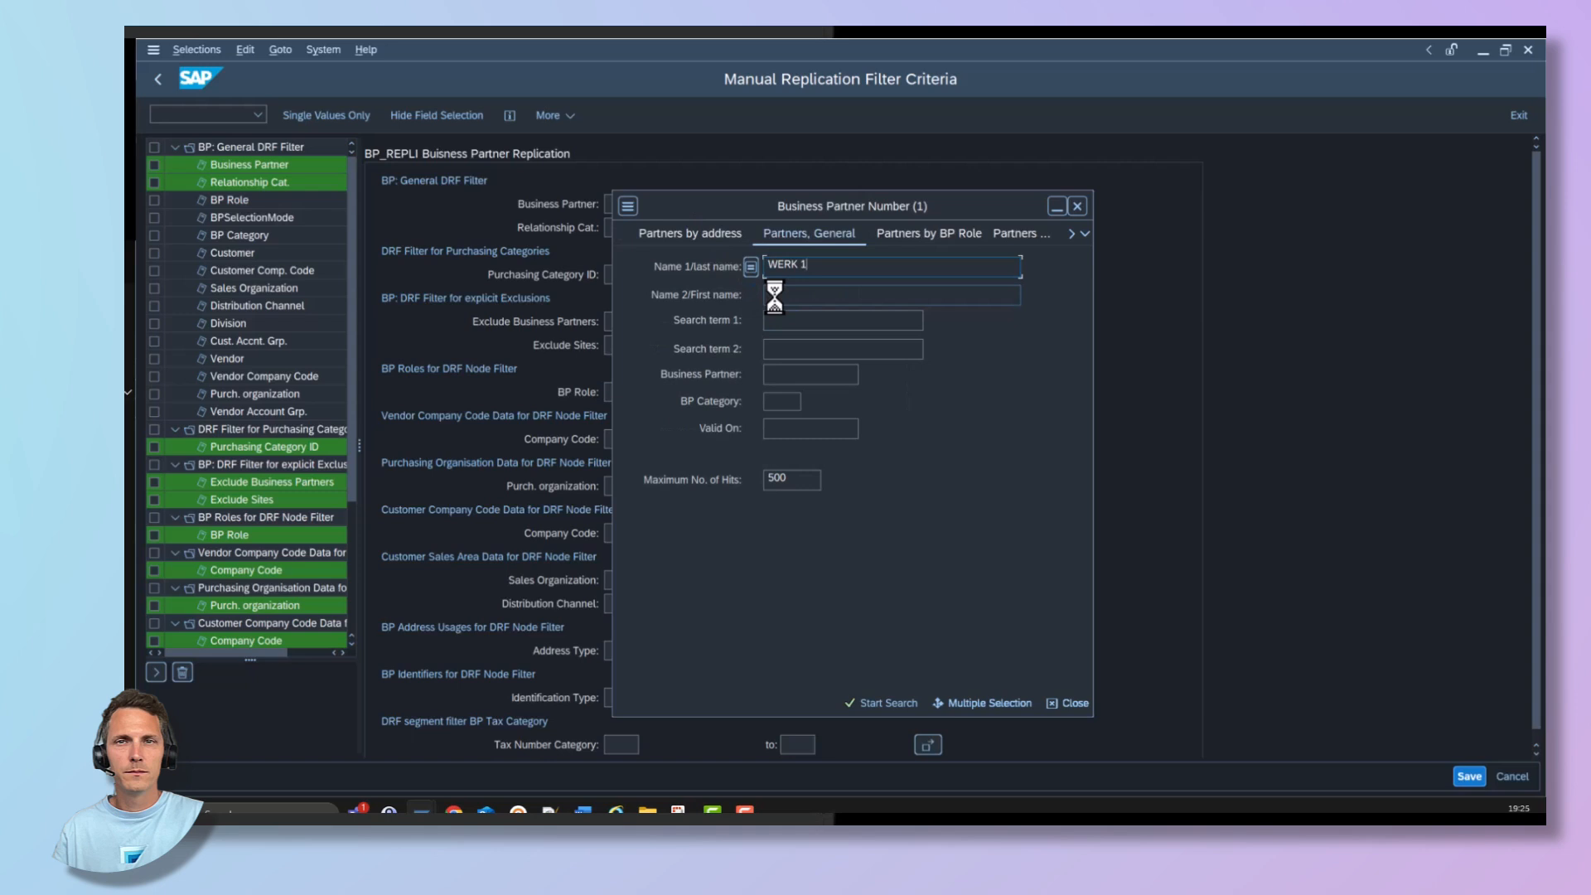
click(884, 702)
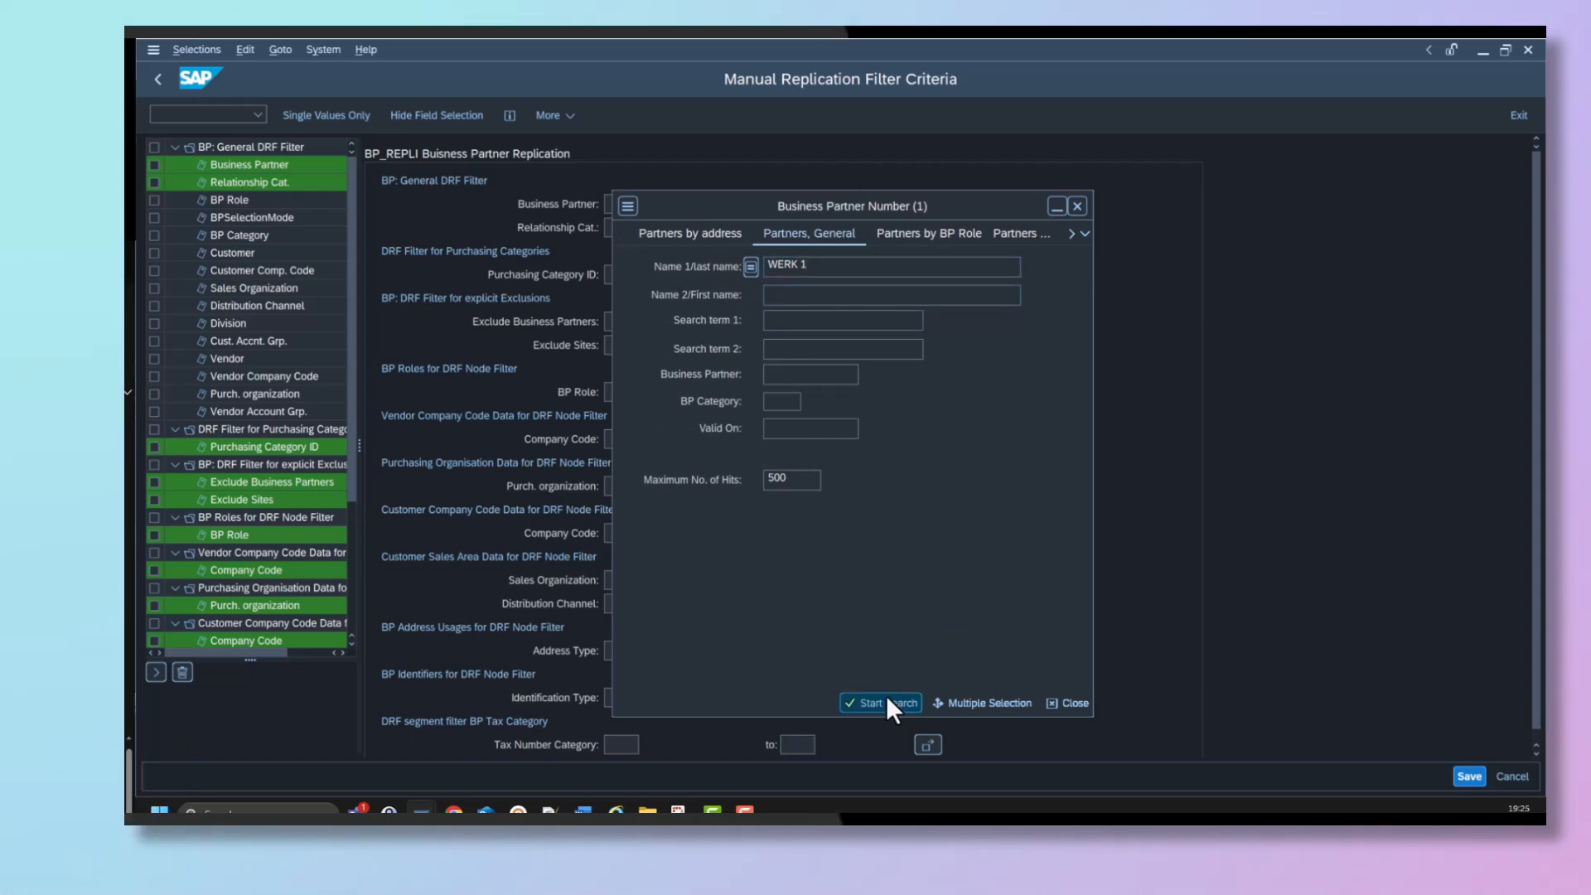
click(881, 701)
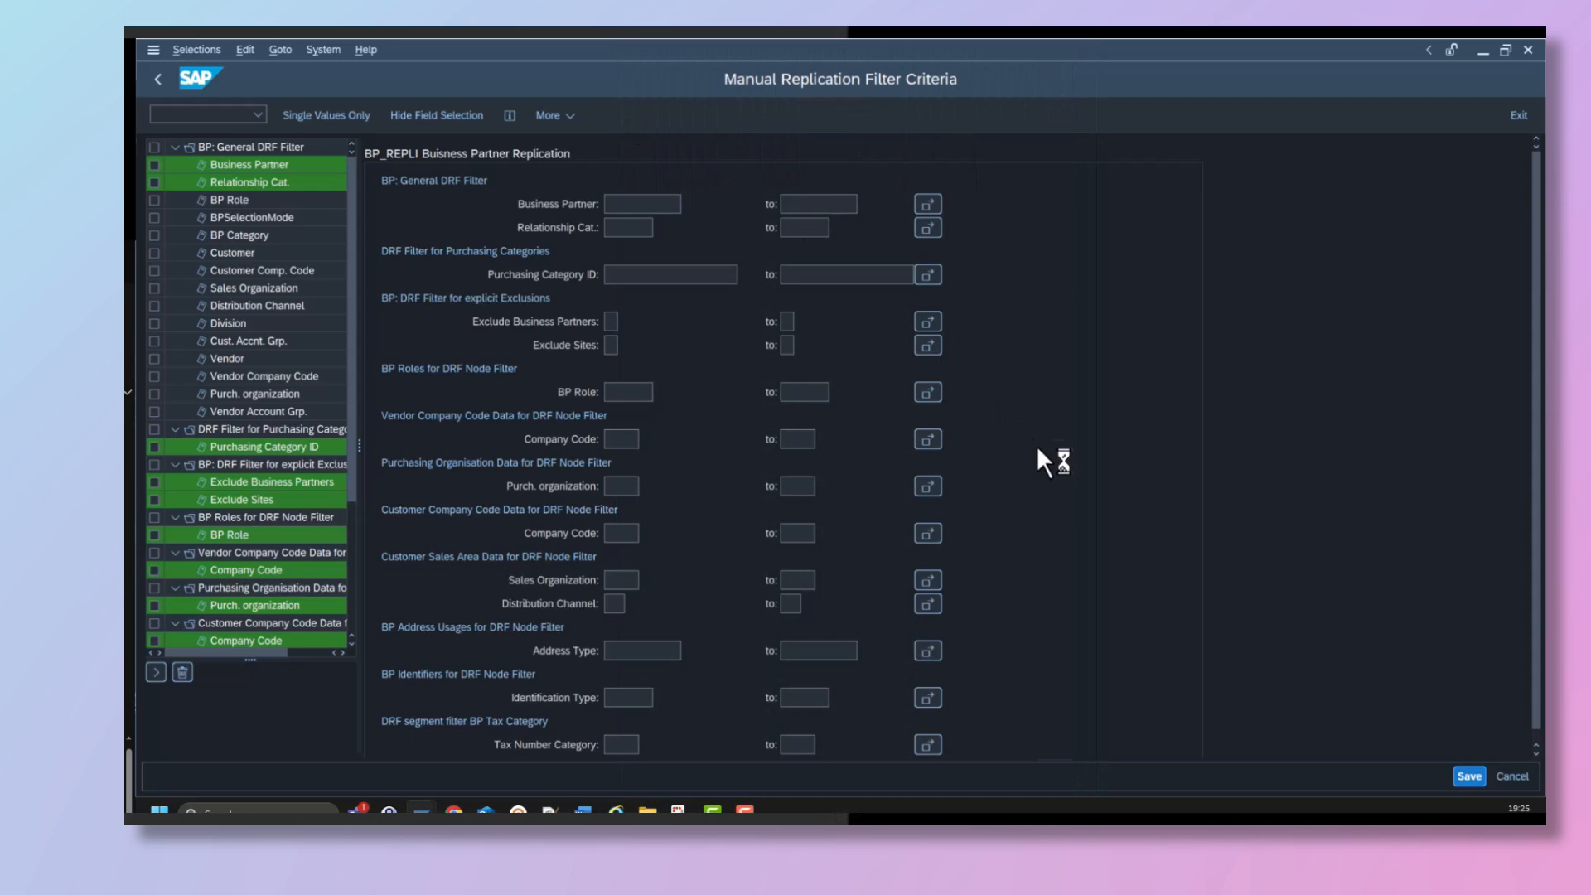
text(BP1010)
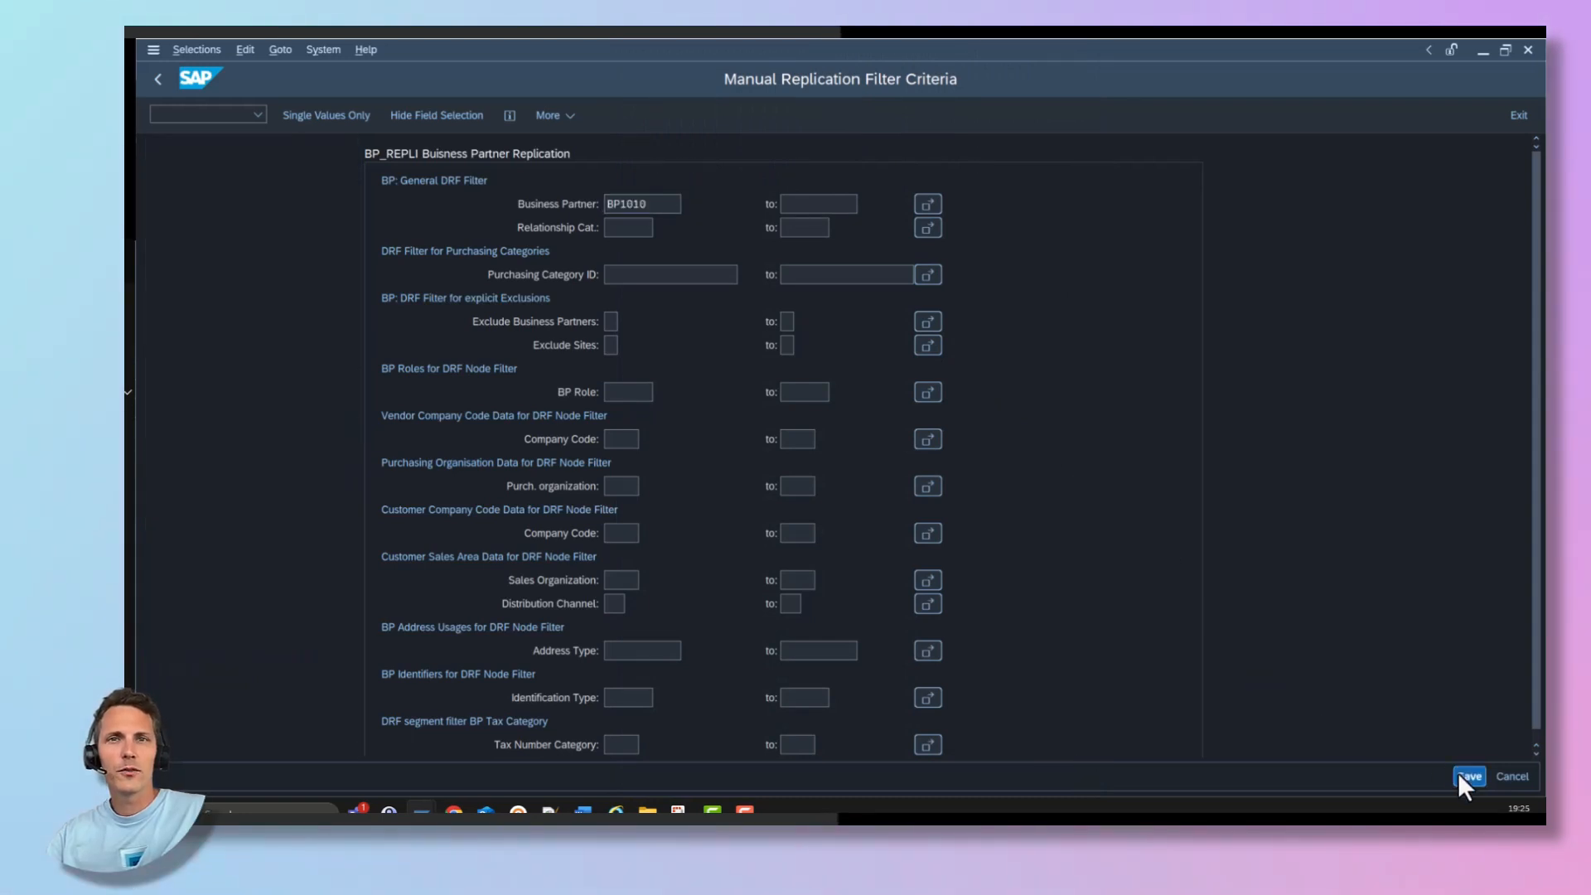
- Save the business partner filter and execute the manual BP_REPLI replication
click(1468, 777)
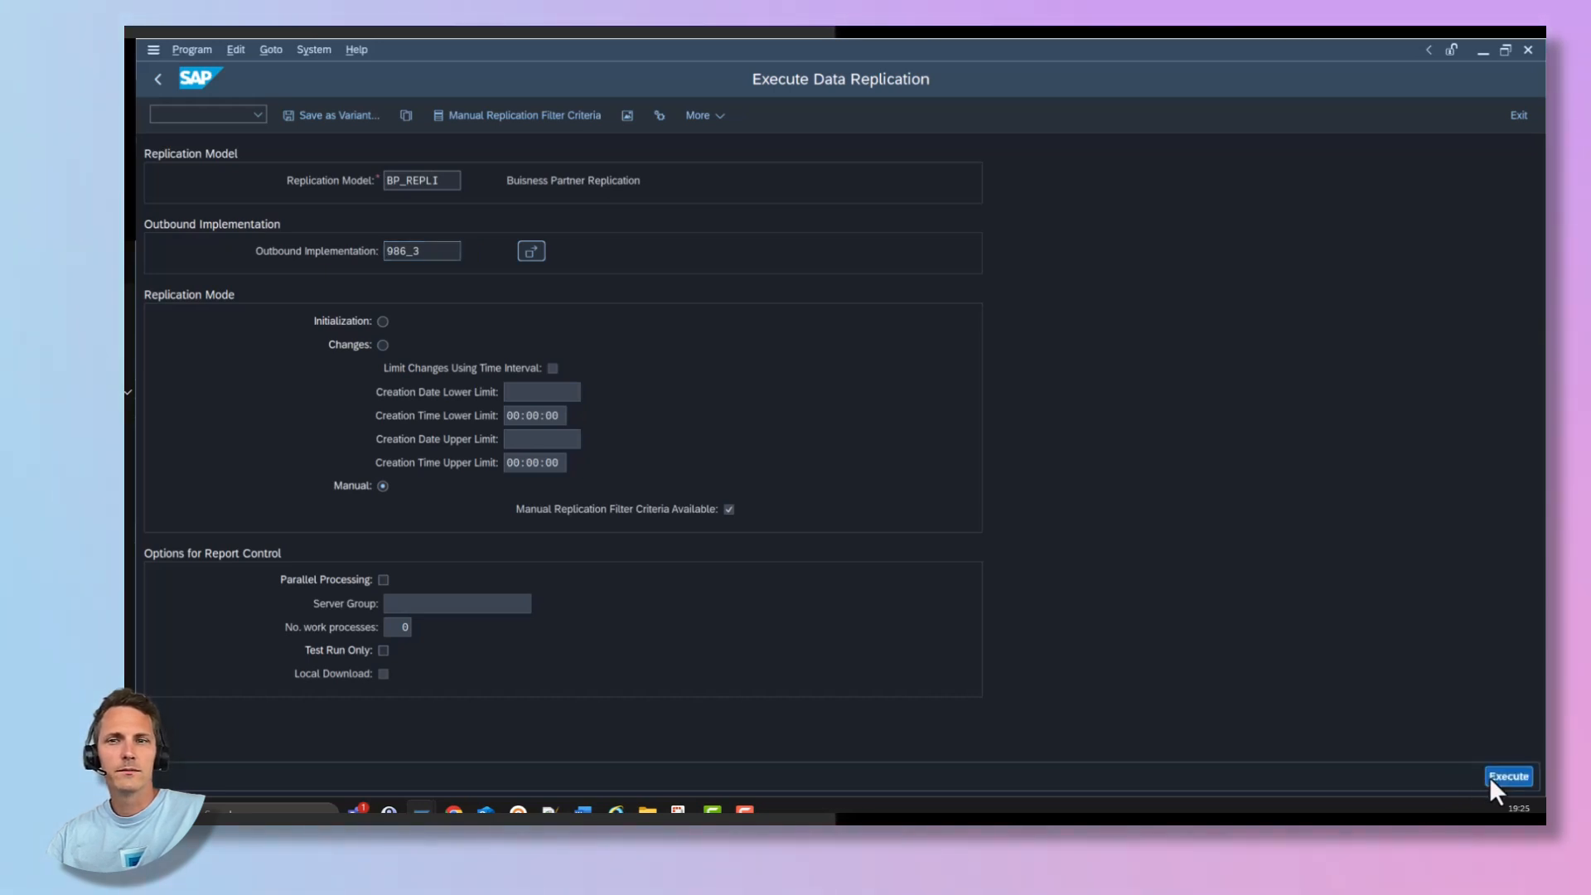
click(1509, 776)
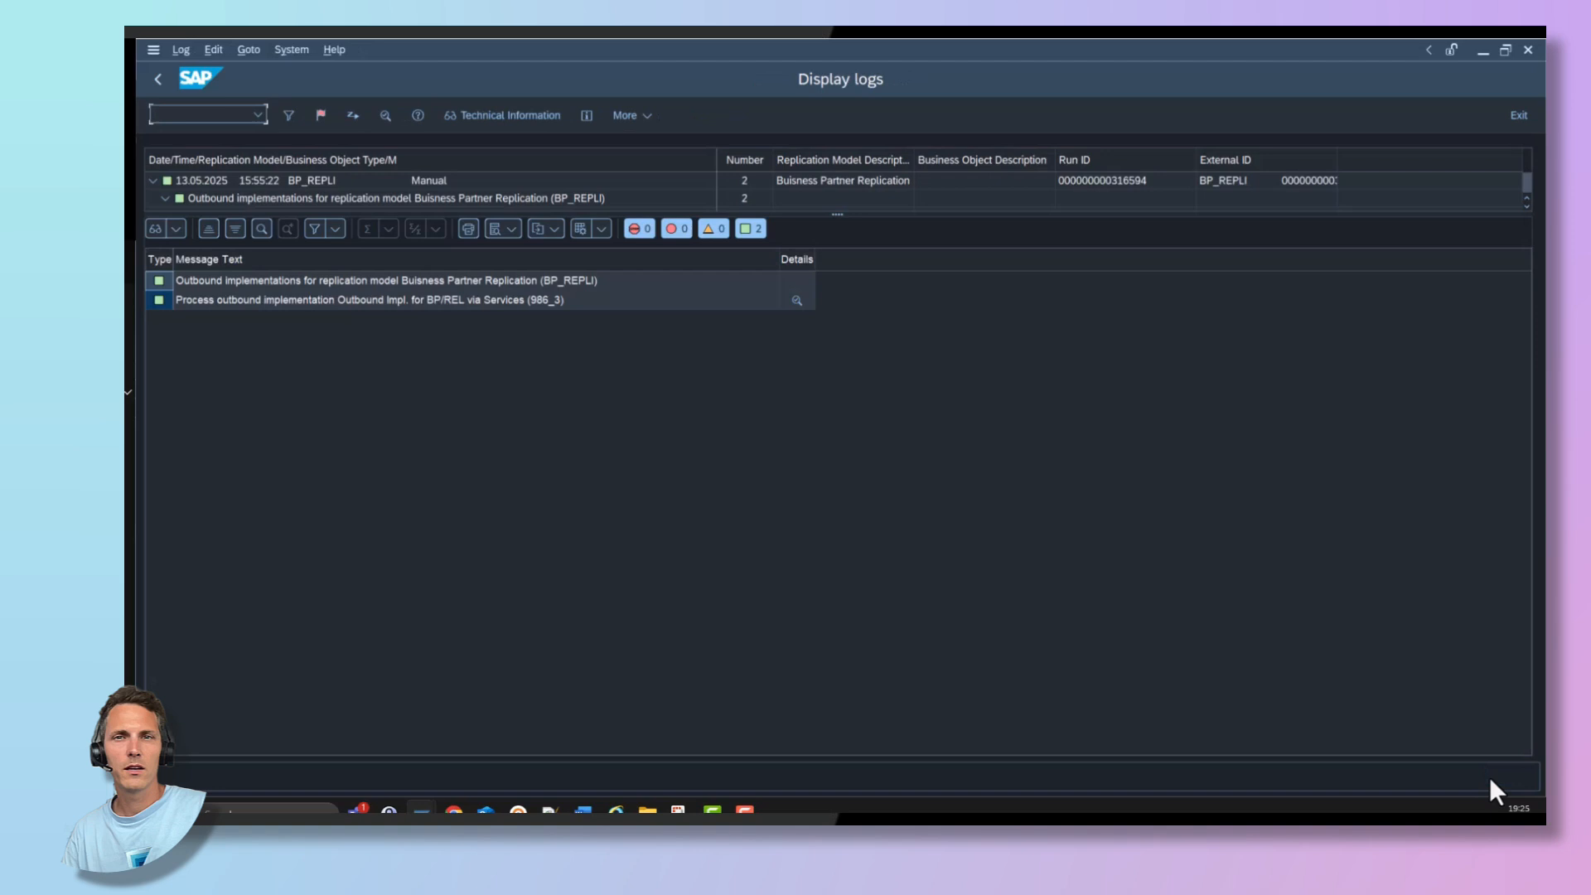